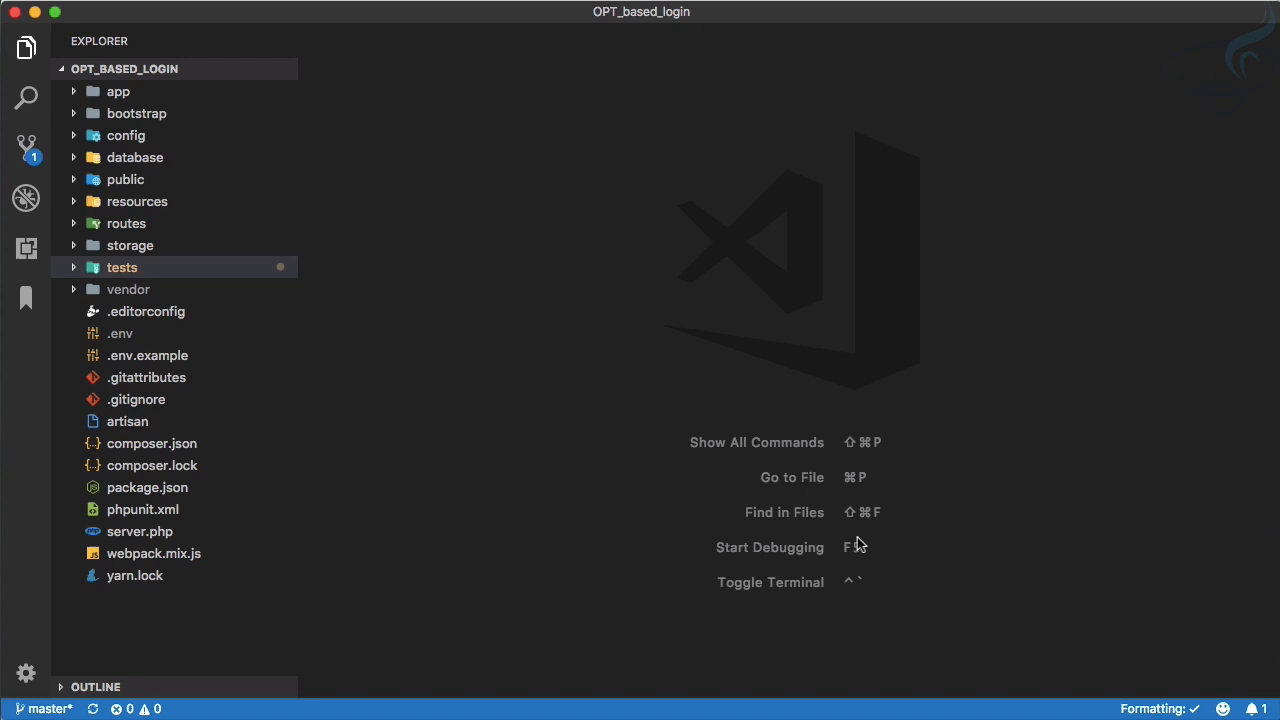
mouse_move(218, 290)
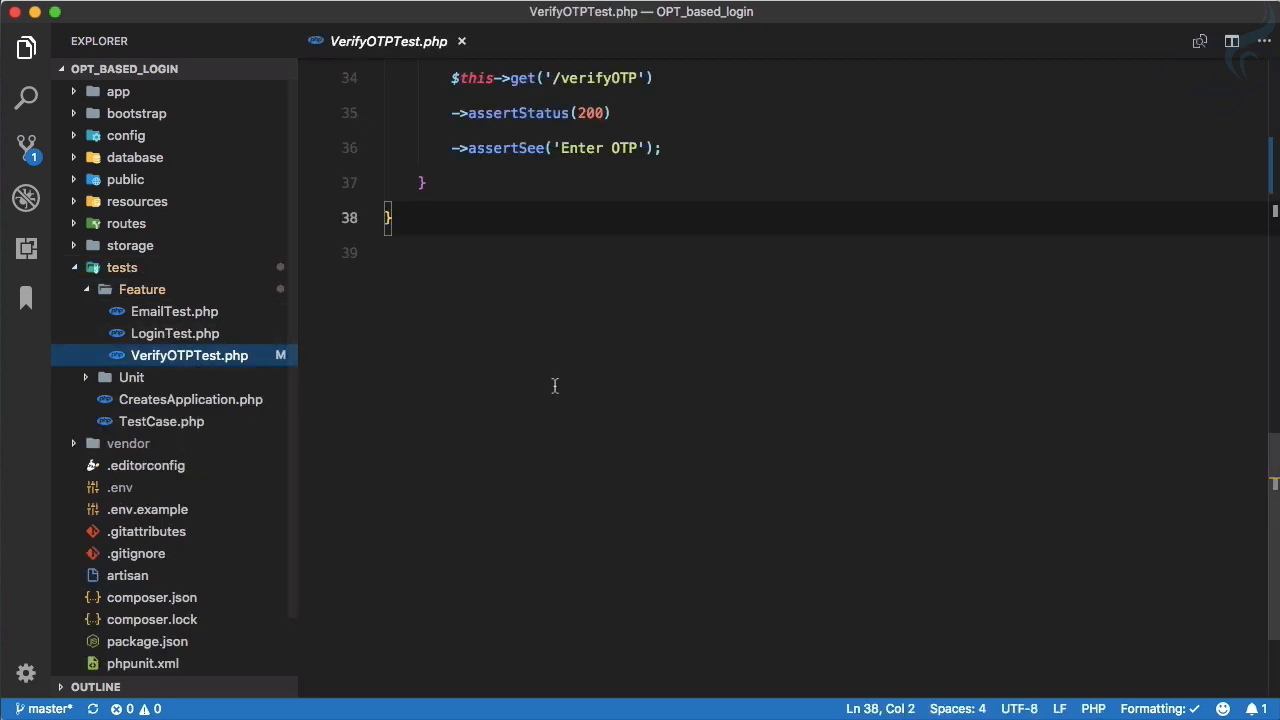
- Add test invalid_otp_returns_error_message: log in, cache an OTP, post to /verifyOTP, expect 302
scroll("up", 3)
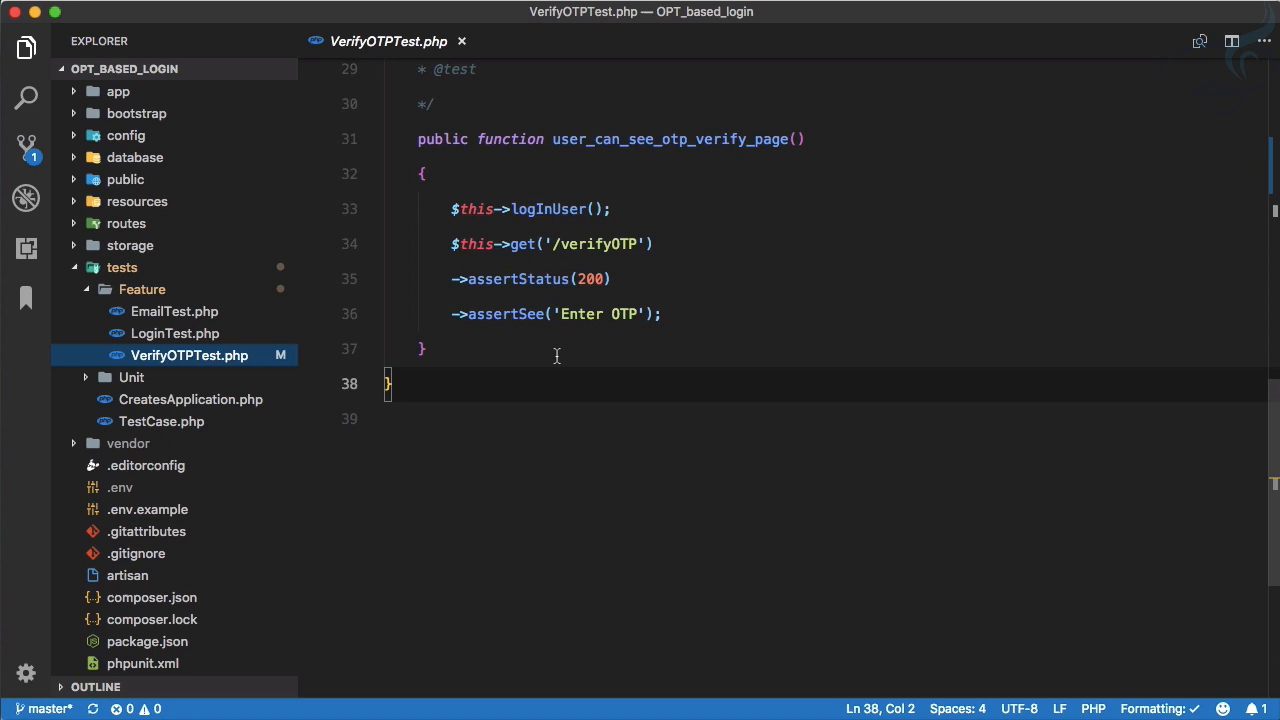
type("test")
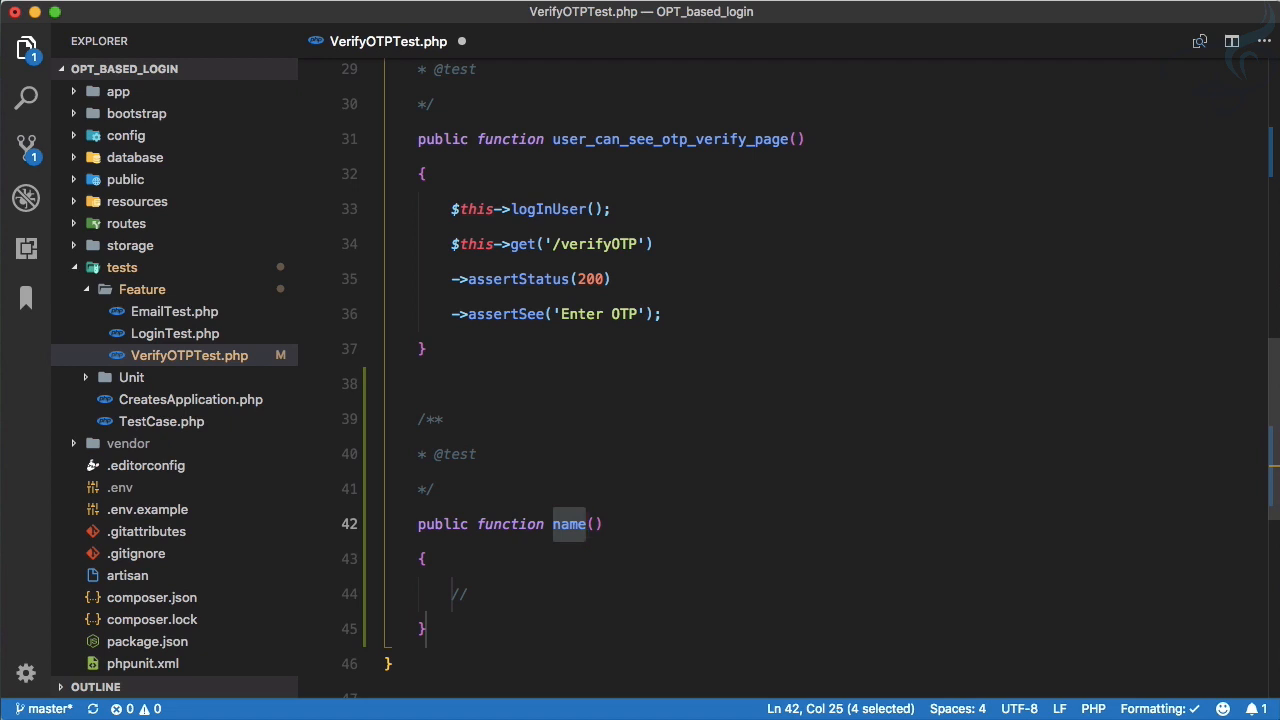
type("invalid_")
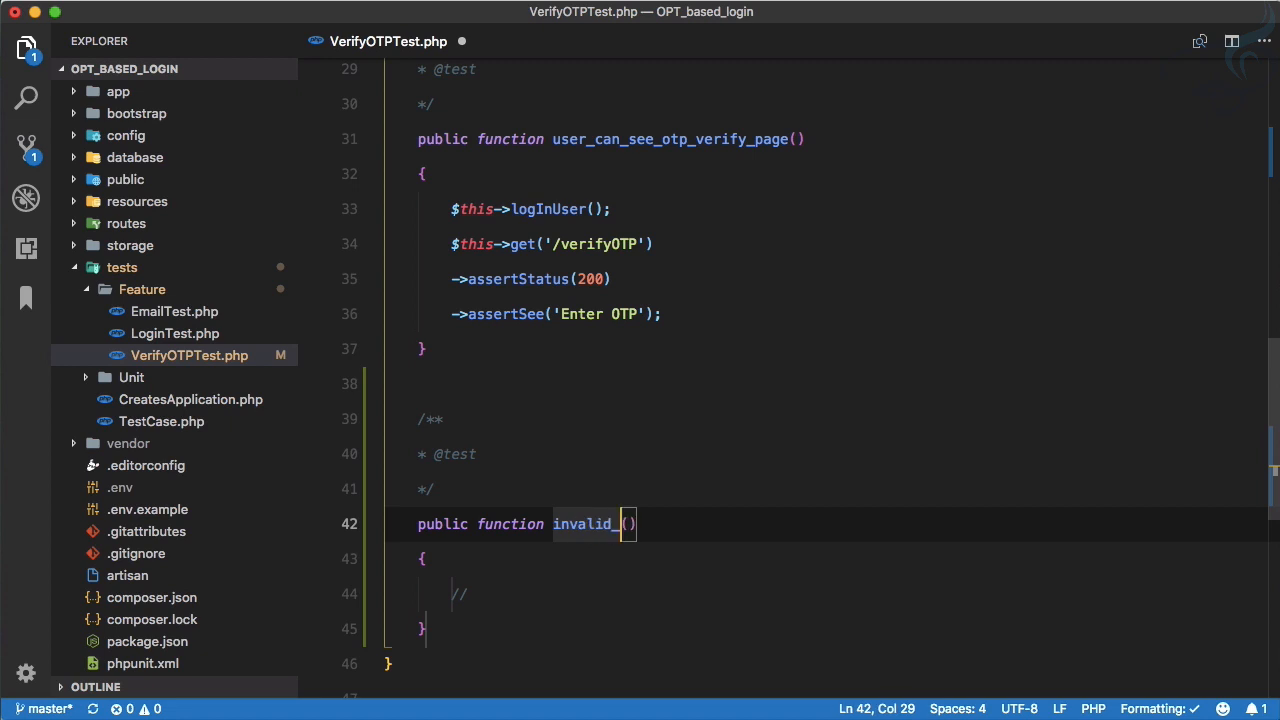
type("otp_return")
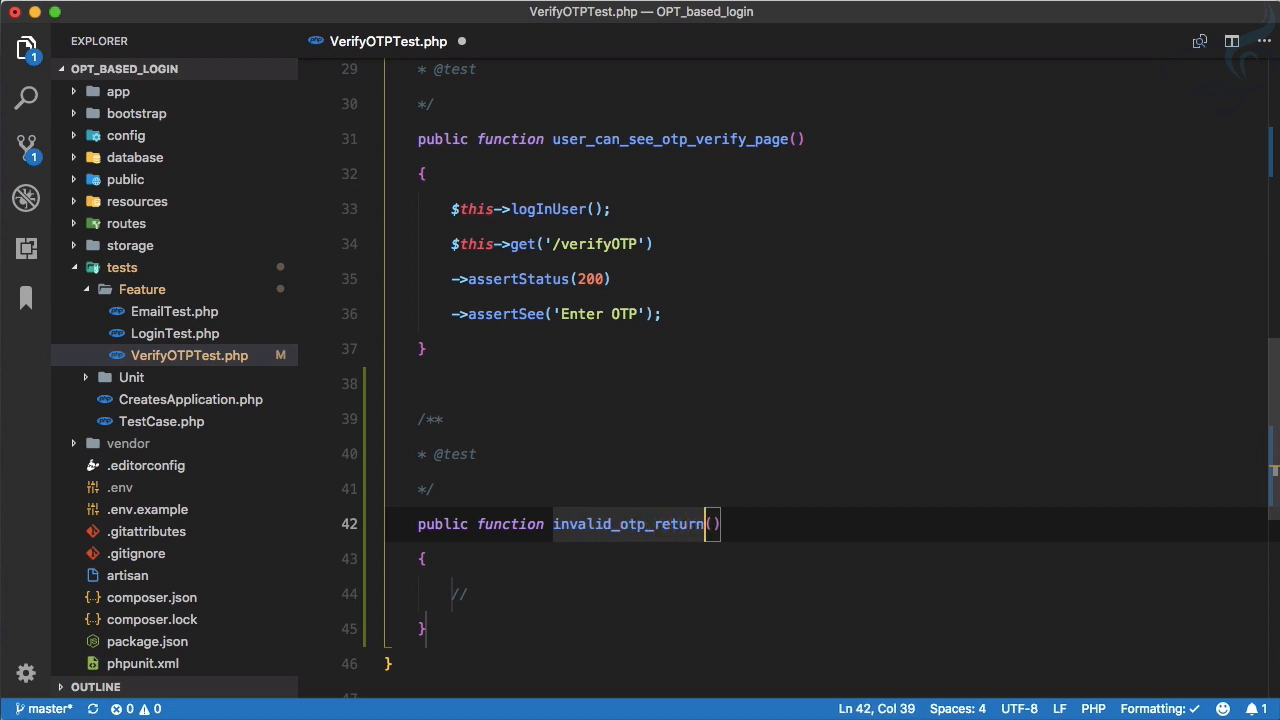
type("s_error")
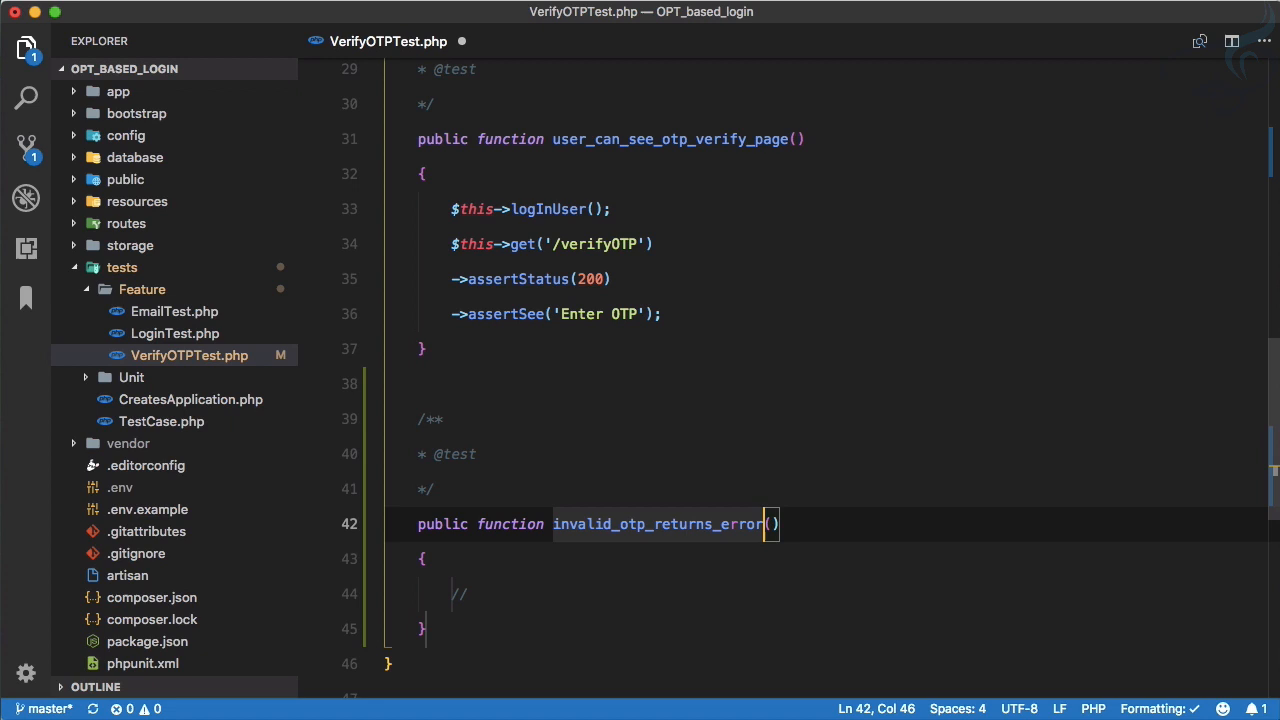
type("_message")
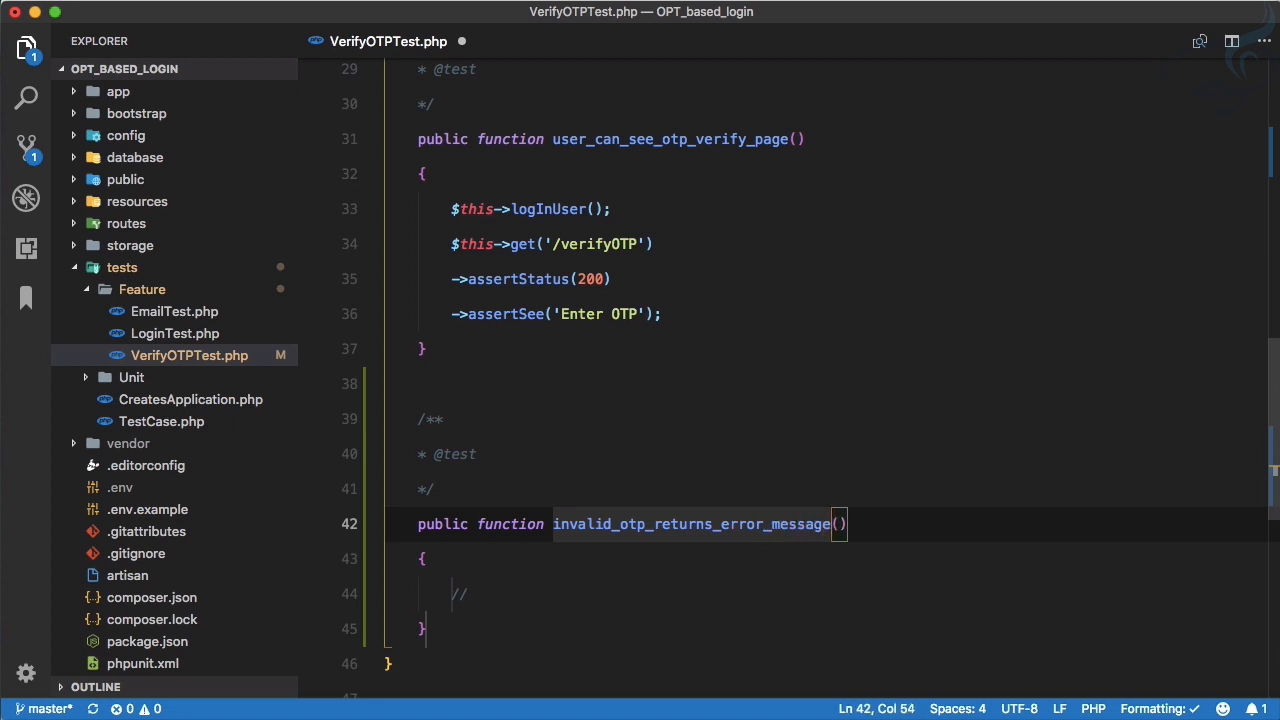
left_click(457, 594)
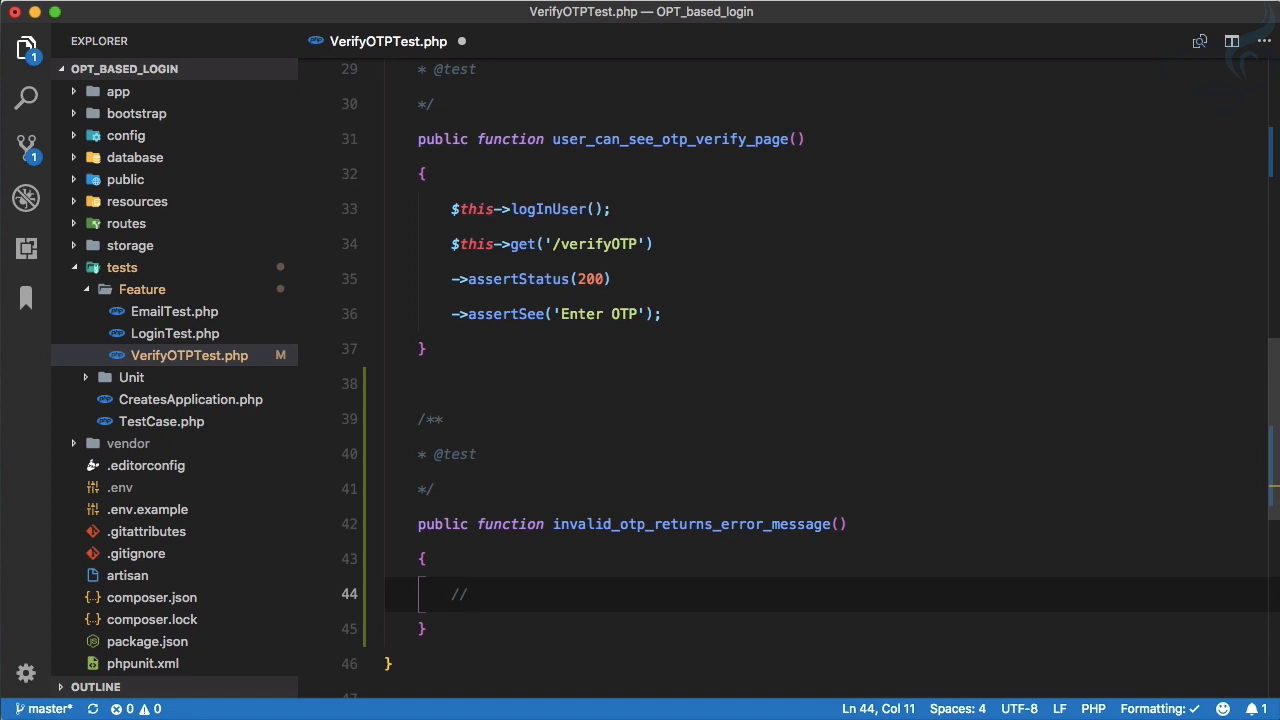
scroll("up", 3)
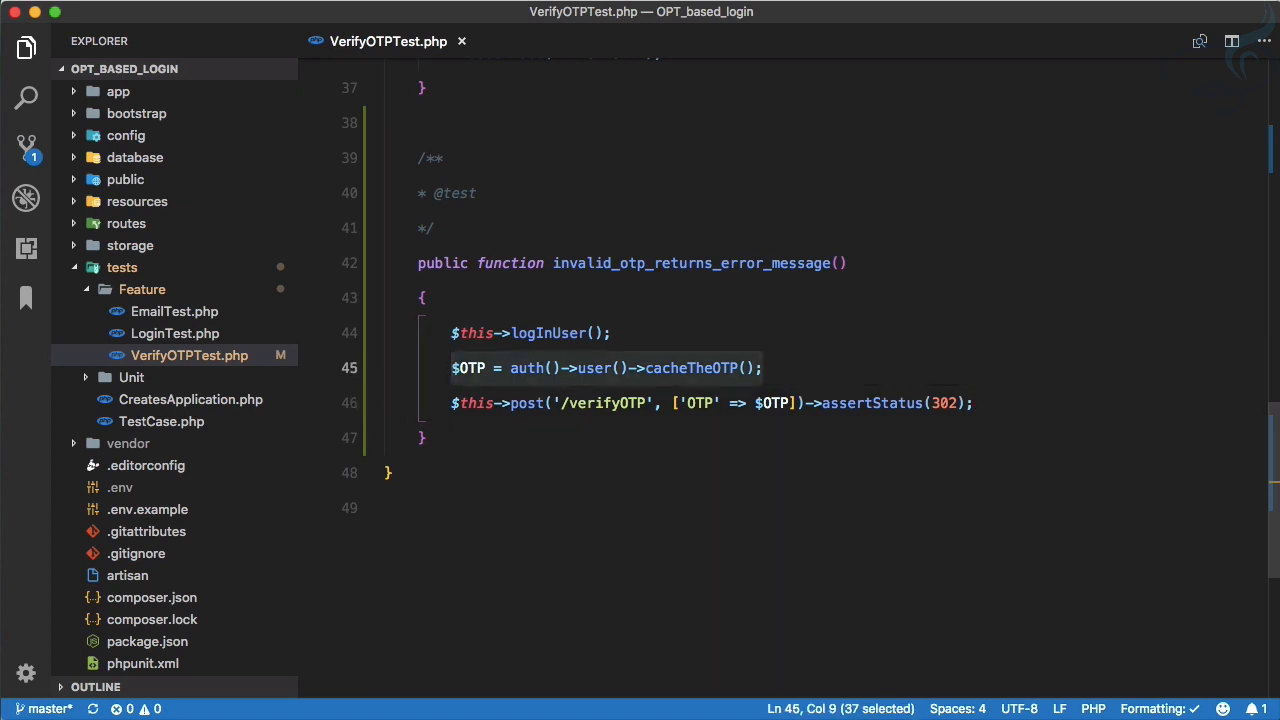
- Post the literal 'InvalidOTP' instead of the cached OTP, dropping the cache line and assertStatus(302)
key("Delete")
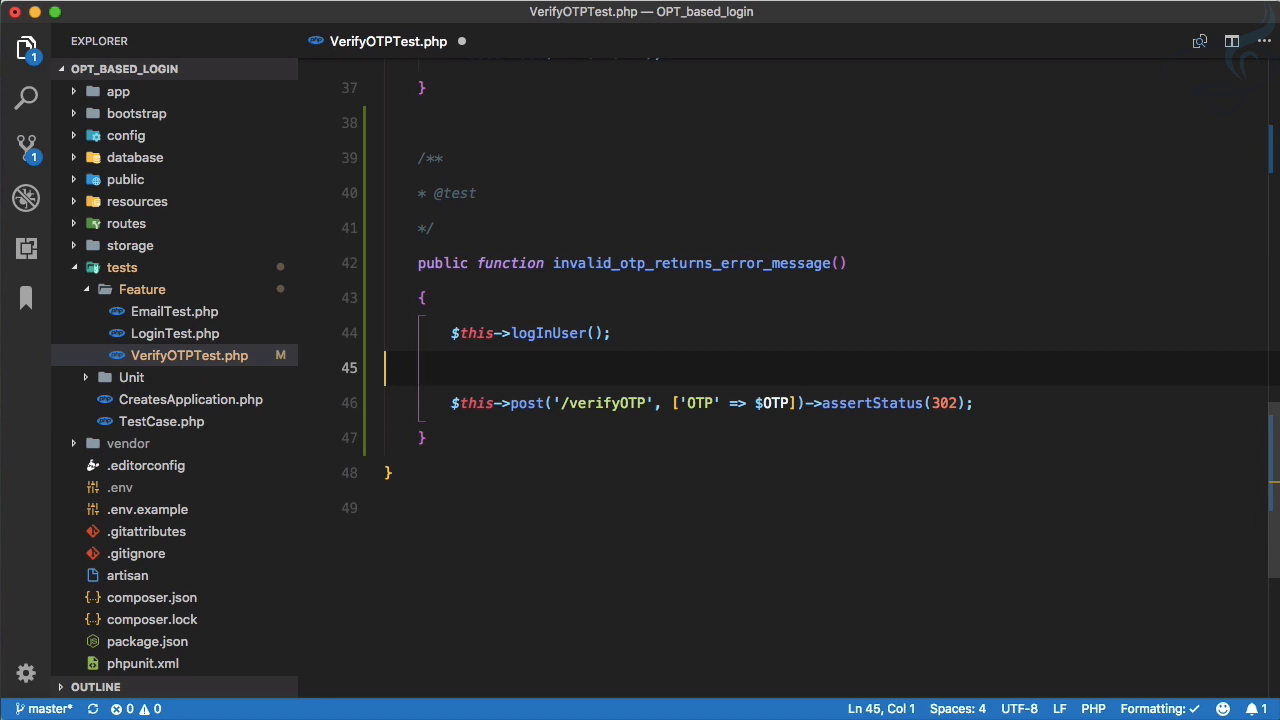
key("Backspace")
type("'Invali")
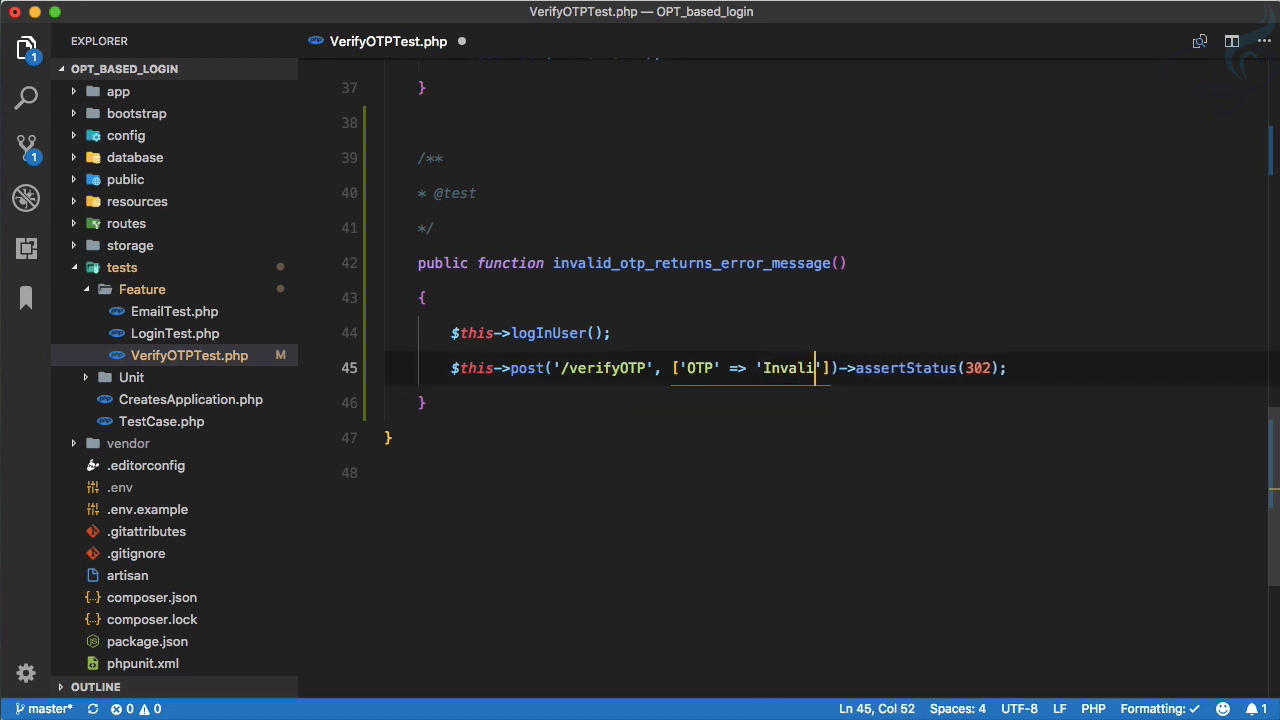
type("dOp")
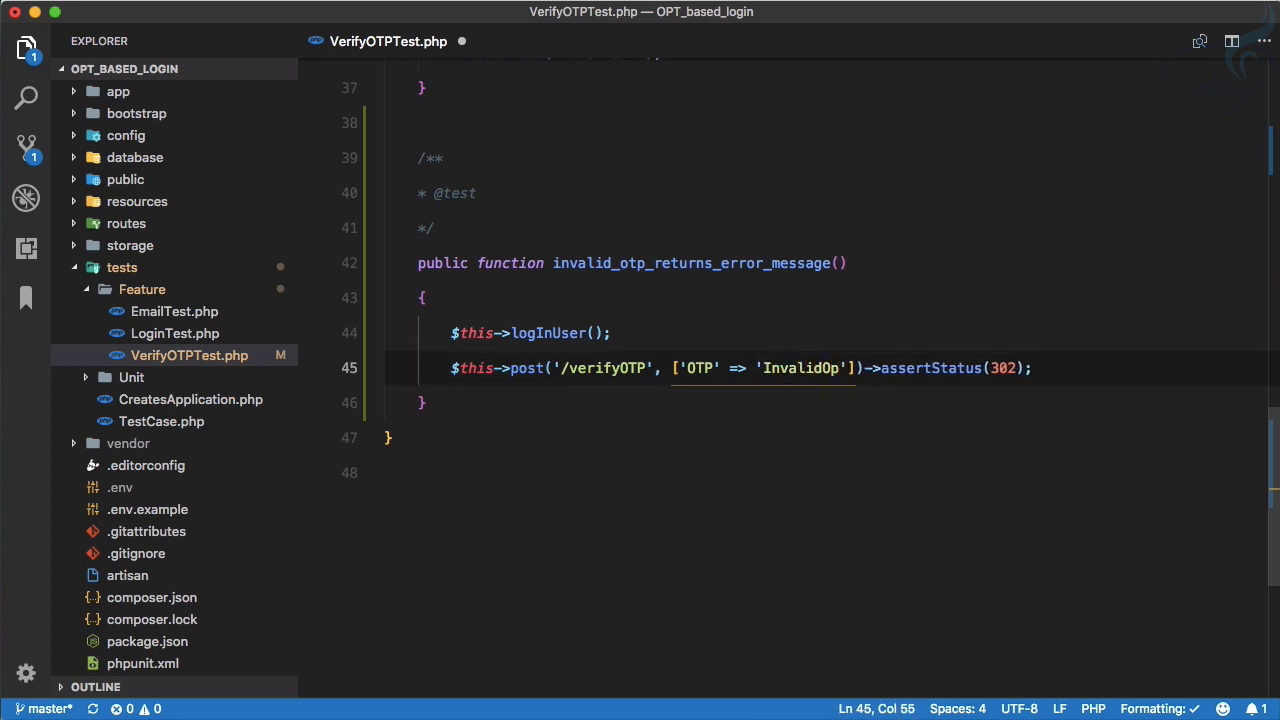
type("TP")
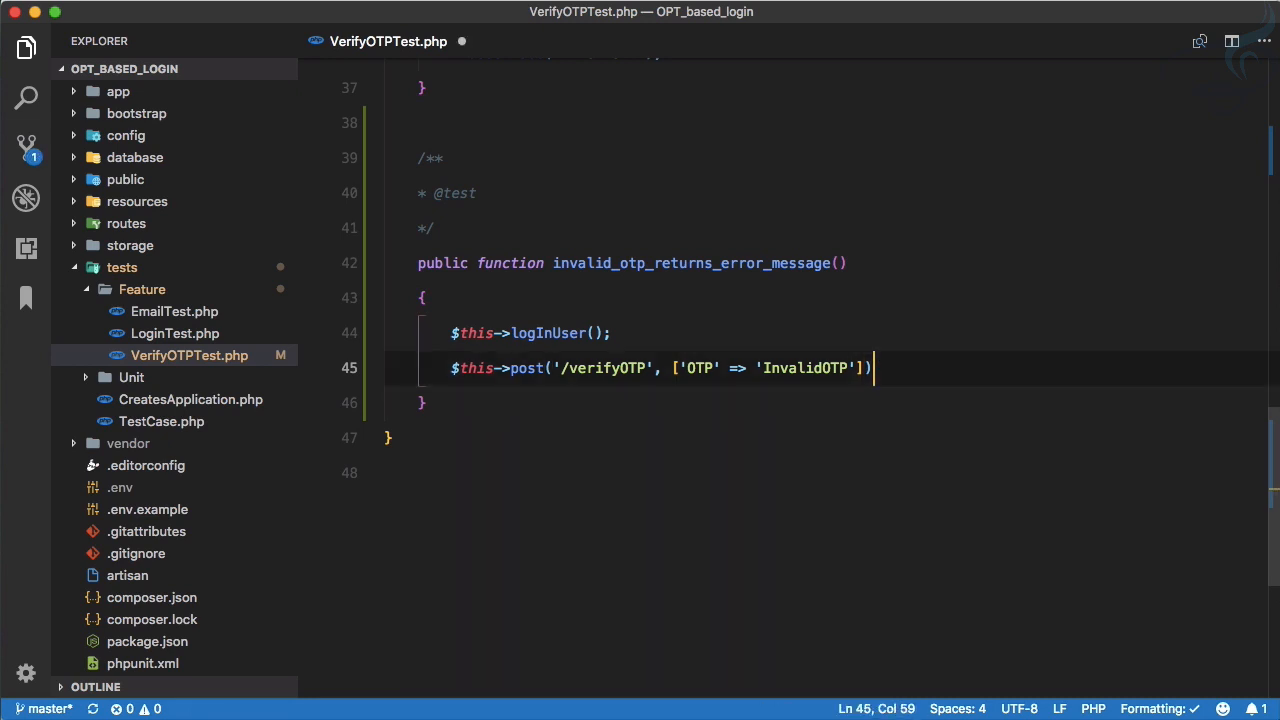
type(";")
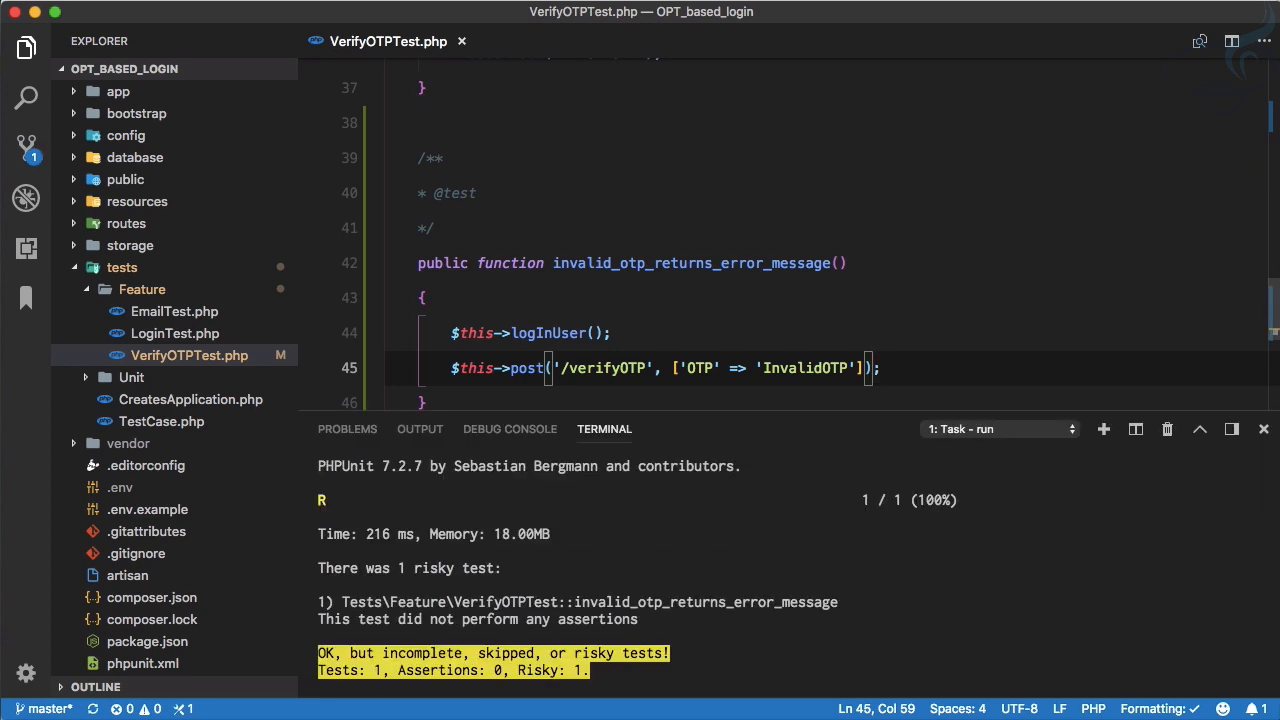
- Append assertSessionHasErrors() to the invalid OTP test's post request
scroll("down", 3)
type("->assert")
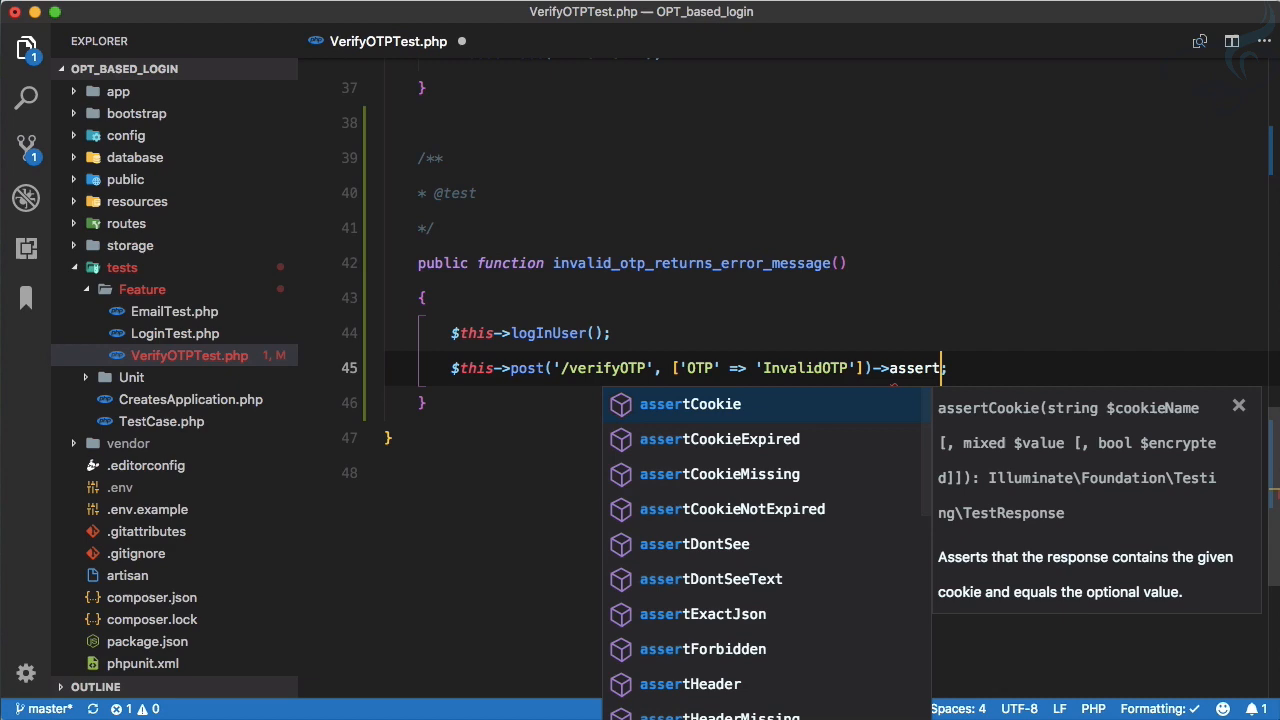
type("sess")
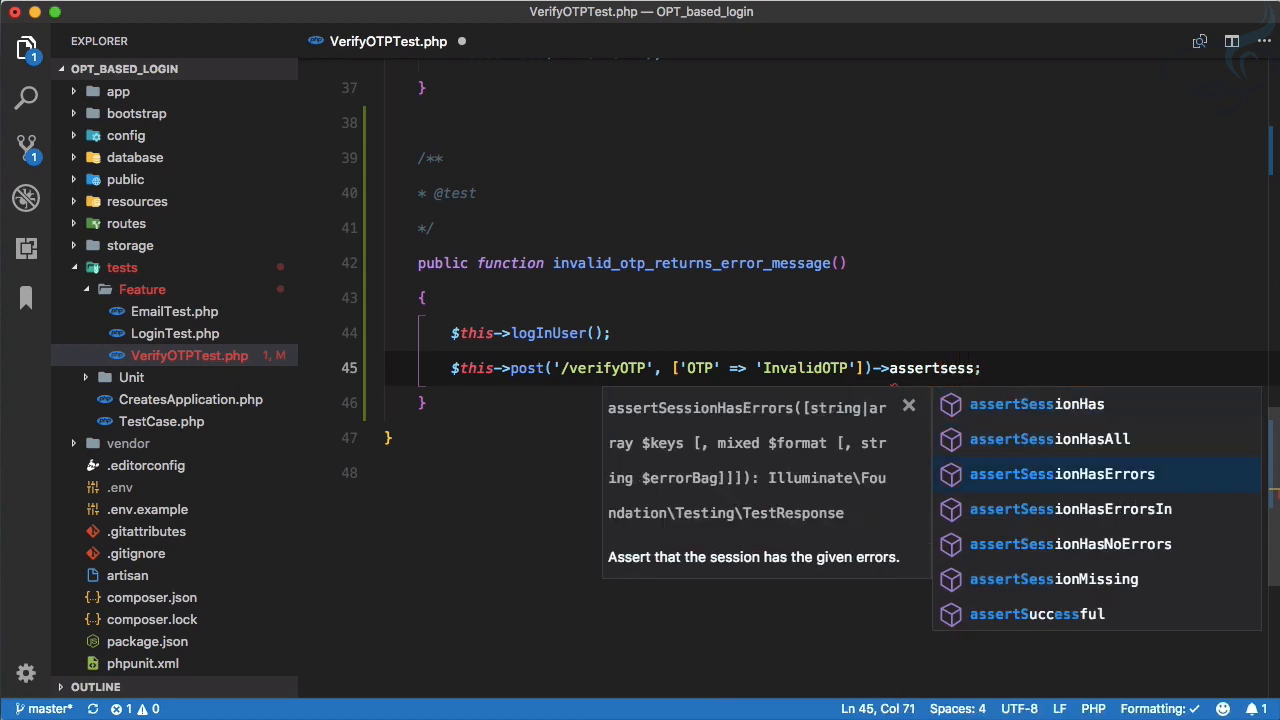
left_click(1061, 473)
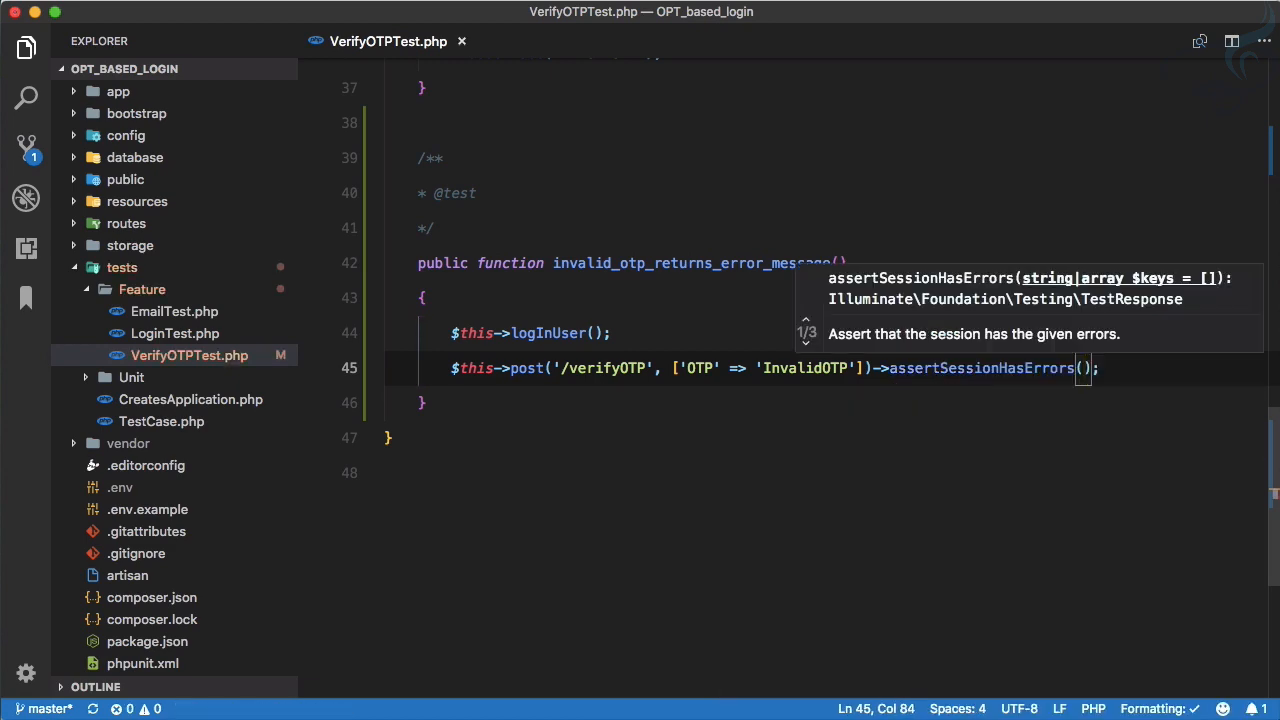
key("cmd+p")
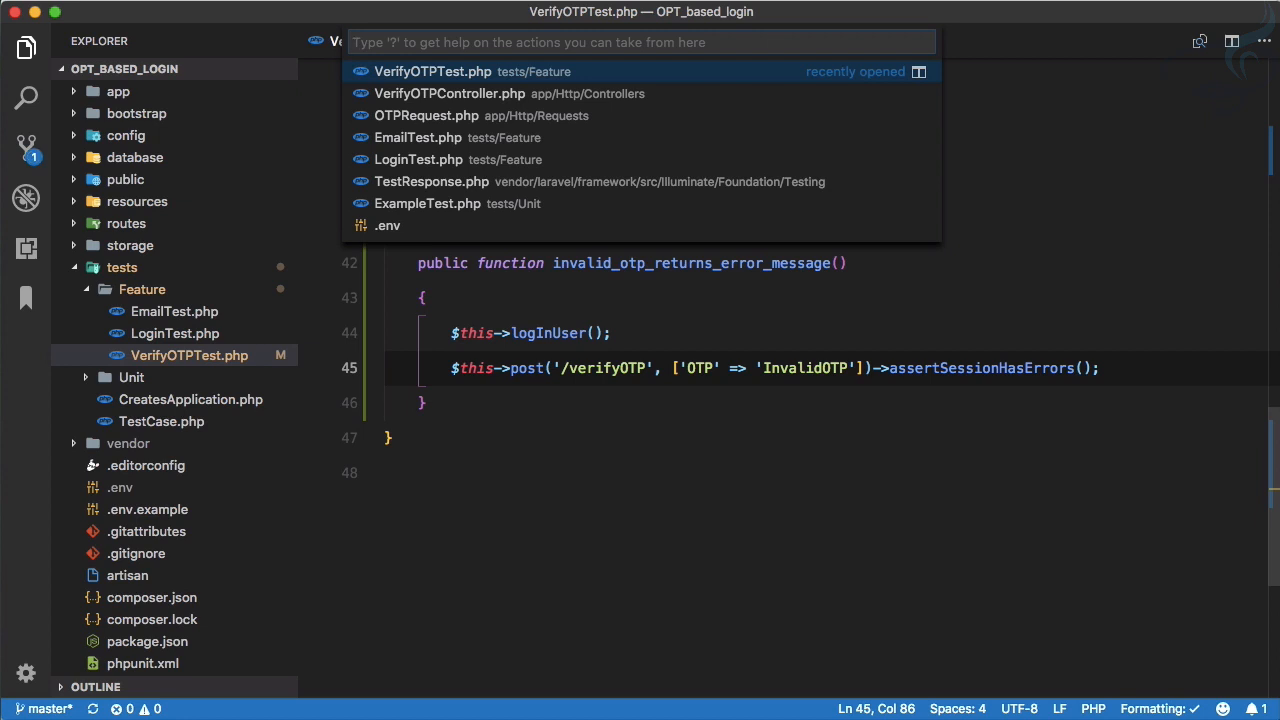
- Inspect VerifyOTPController.php's verify method for its error response, then return to VerifyOTPTest.php
type("optco")
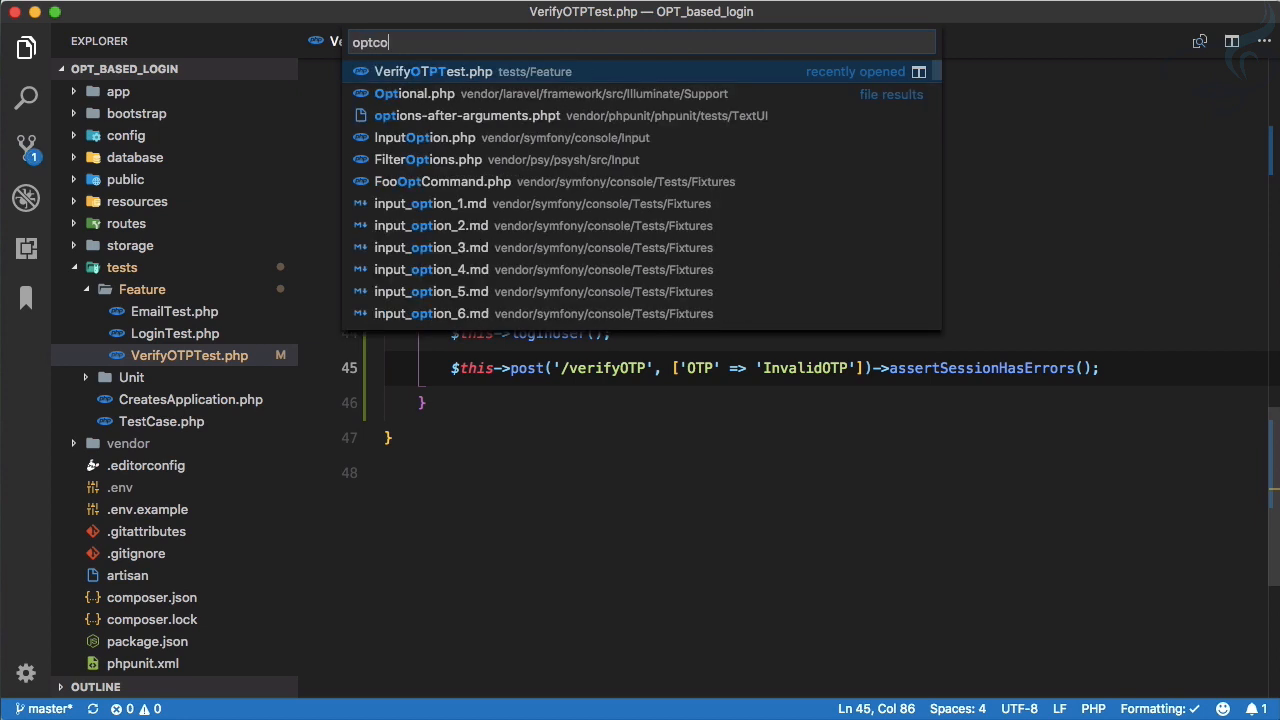
type("ntr")
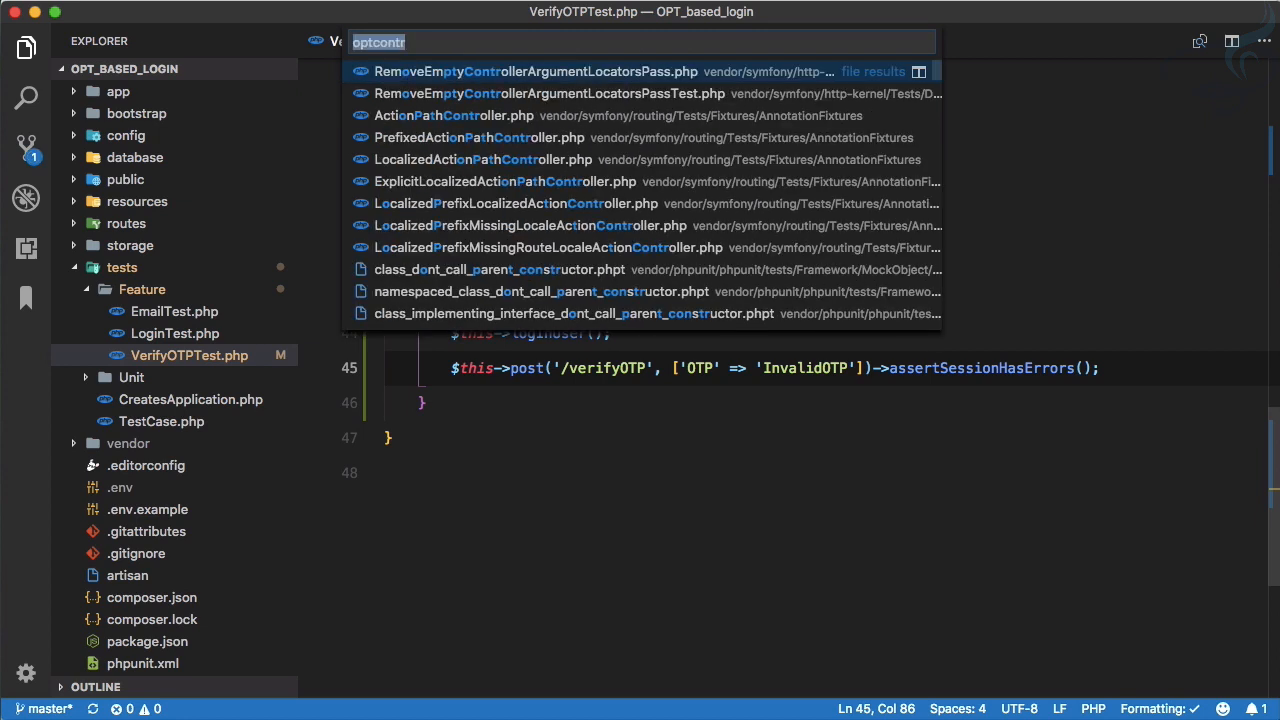
key("Backspace")
type("ver")
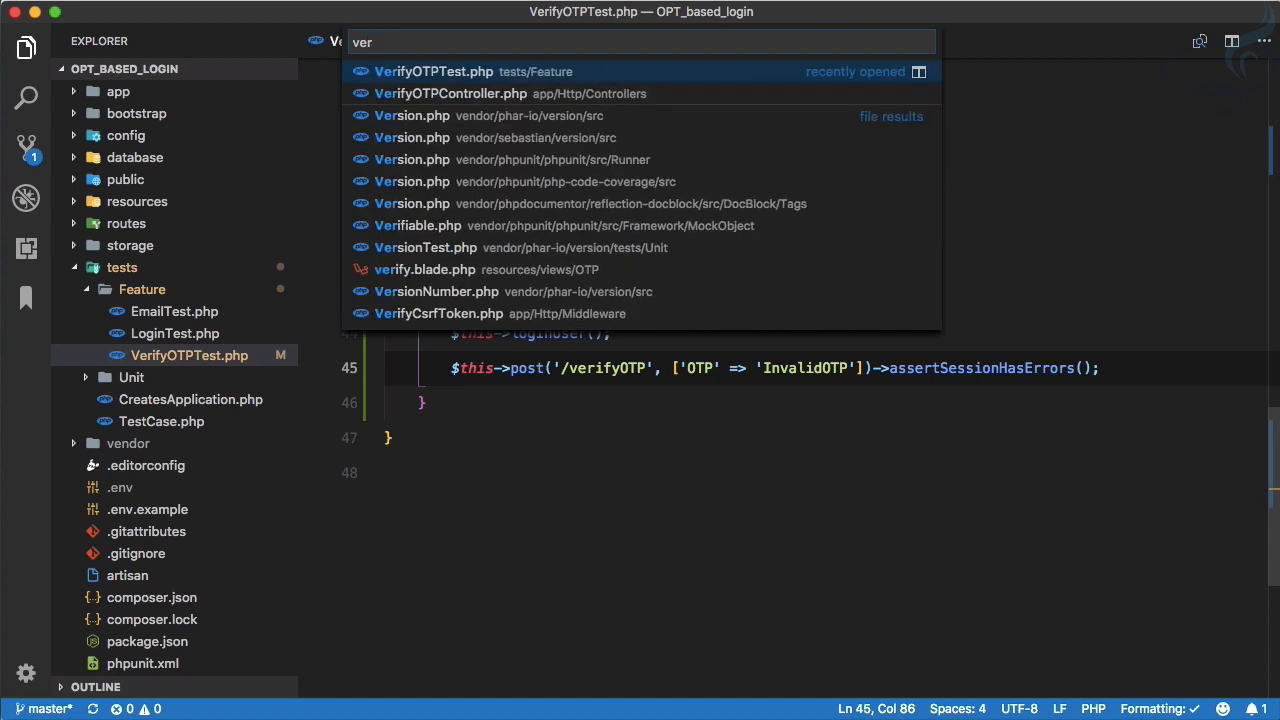
left_click(451, 93)
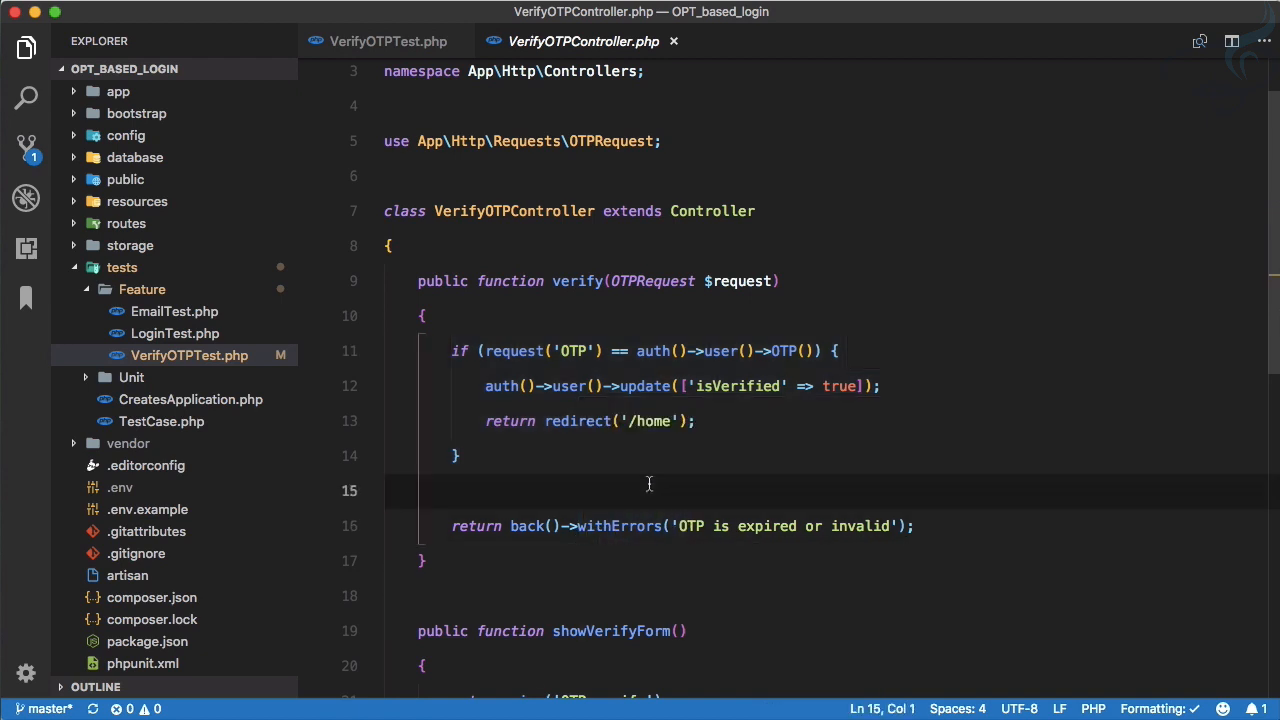
left_click(388, 41)
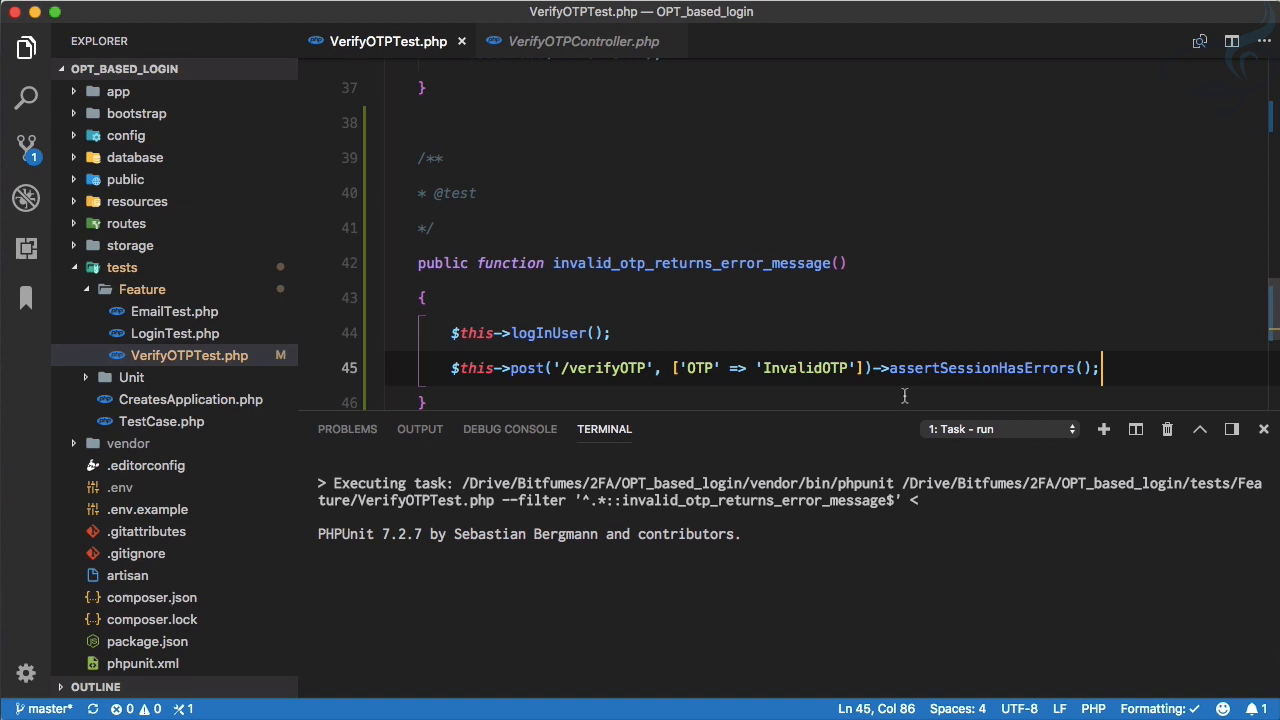
- Remove then restore the controller's ->withErrors('OTP is expired or invalid') to confirm the test depends on it
left_click(583, 41)
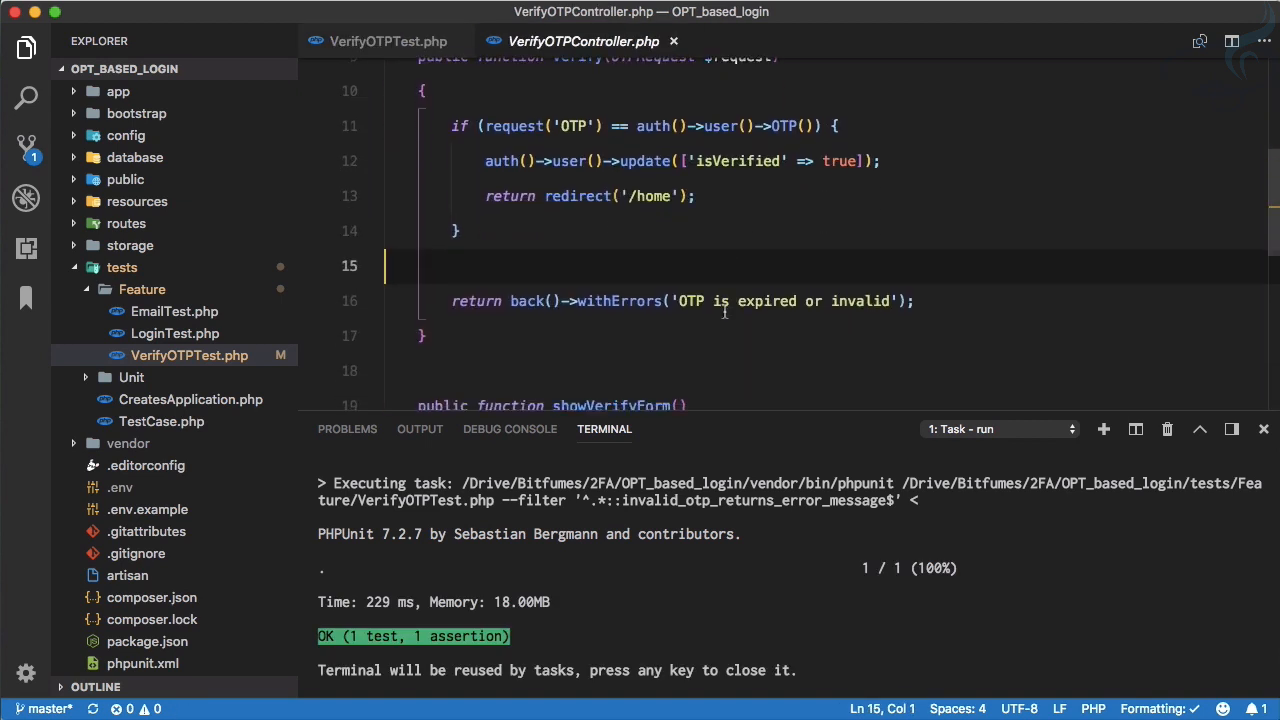
left_click(388, 41)
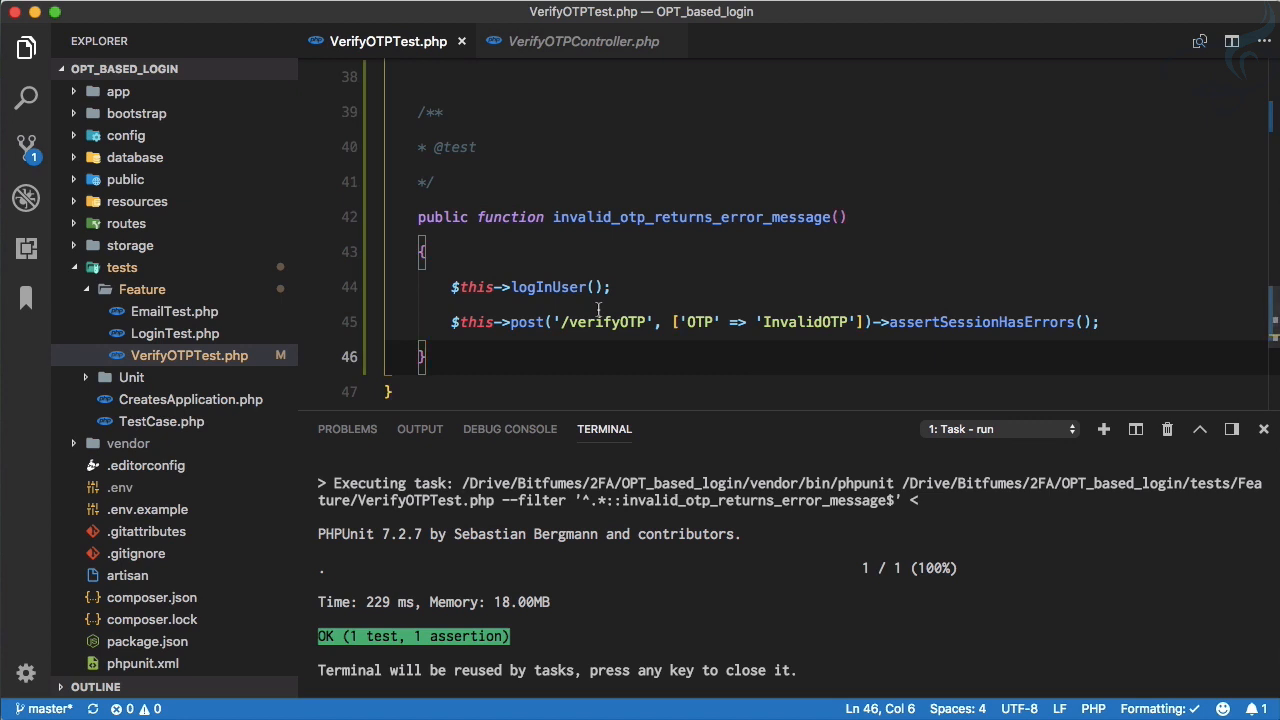
left_click(584, 41)
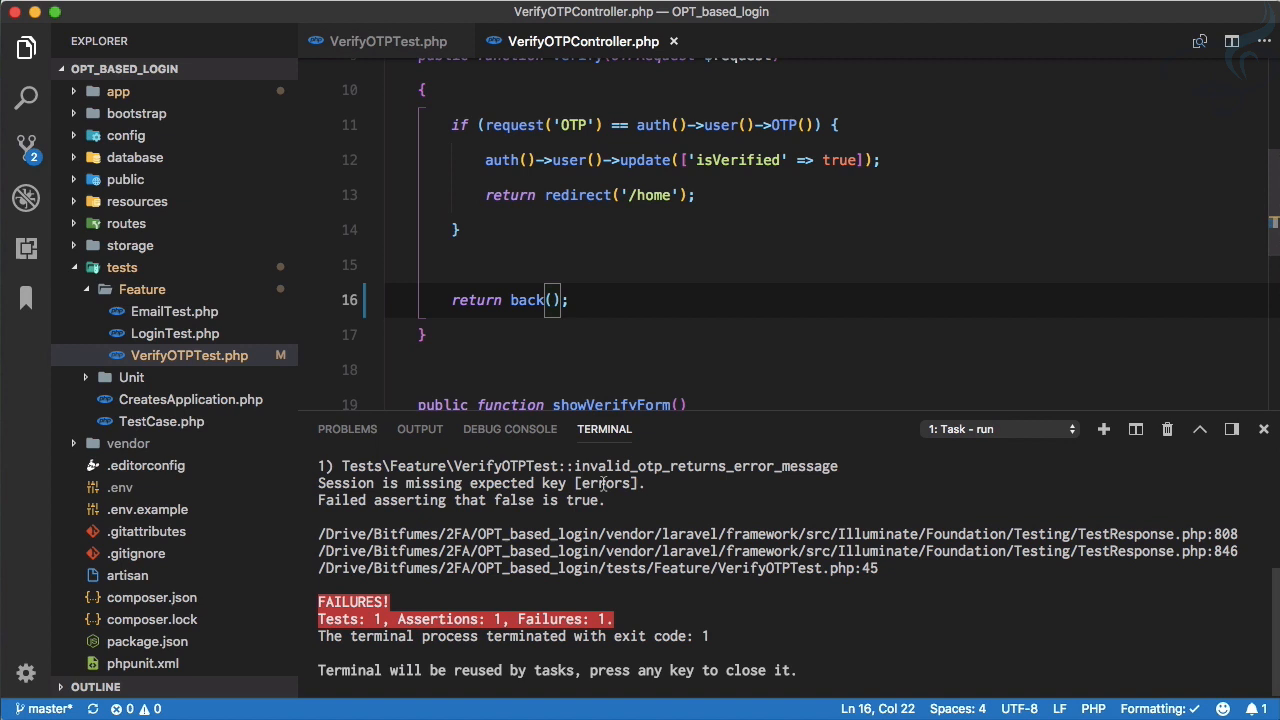
mouse_move(688, 332)
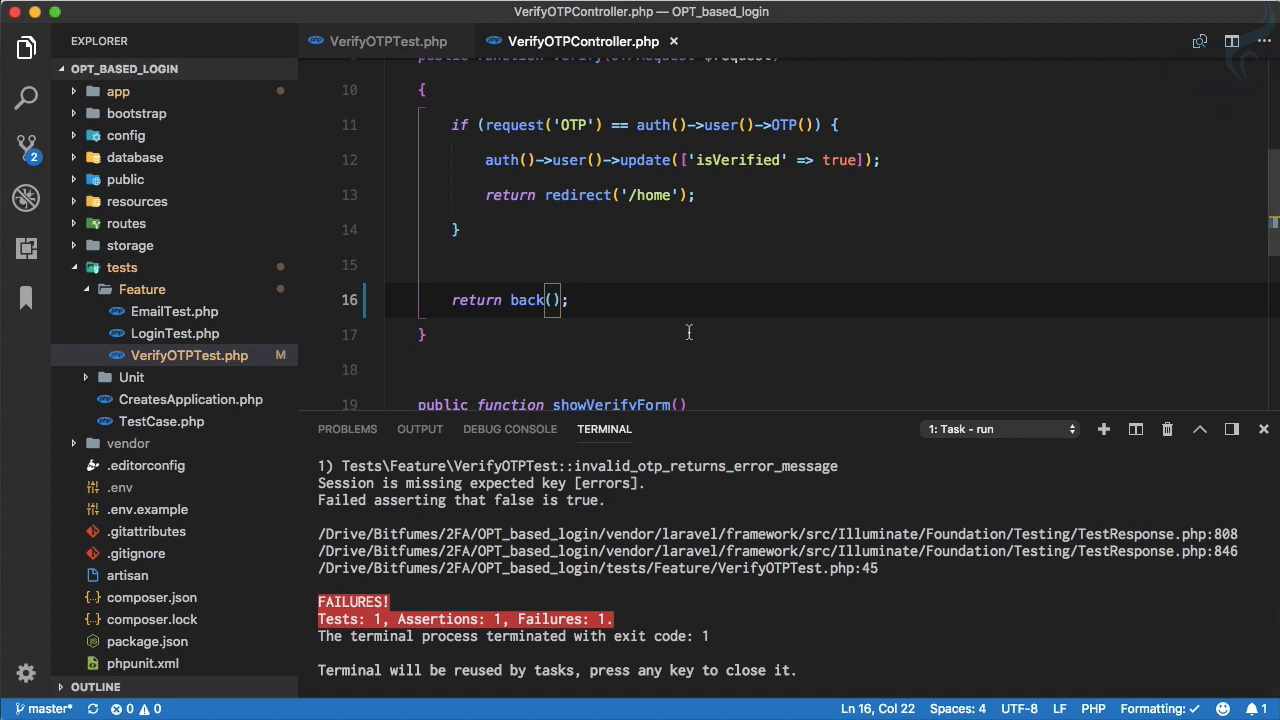
type("->withErrors('OTP is expired or invalid')")
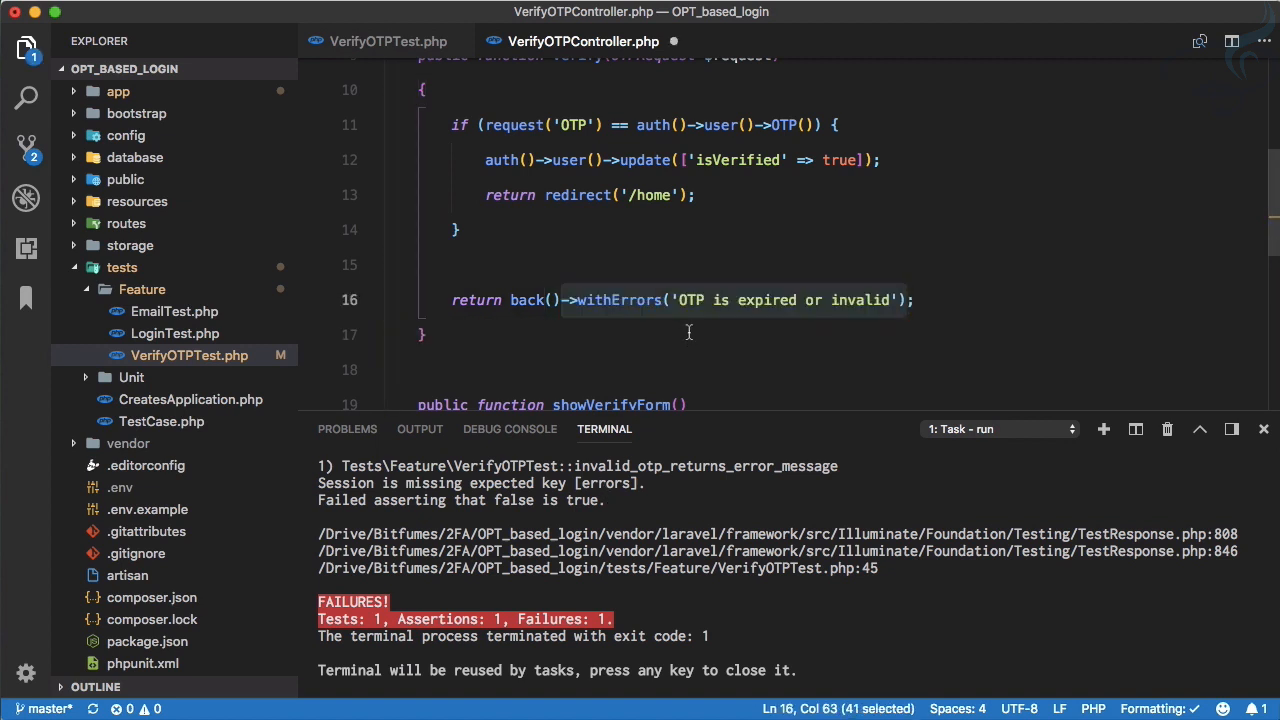
left_click(689, 334)
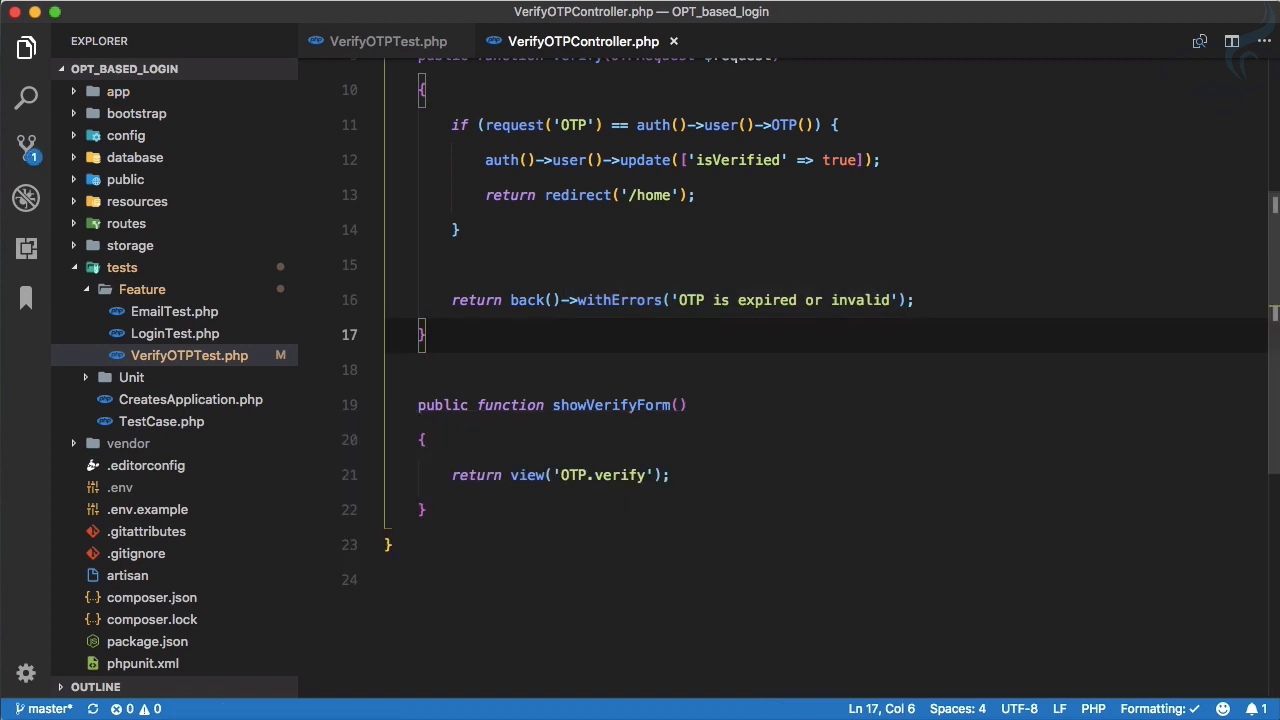
left_click(388, 41)
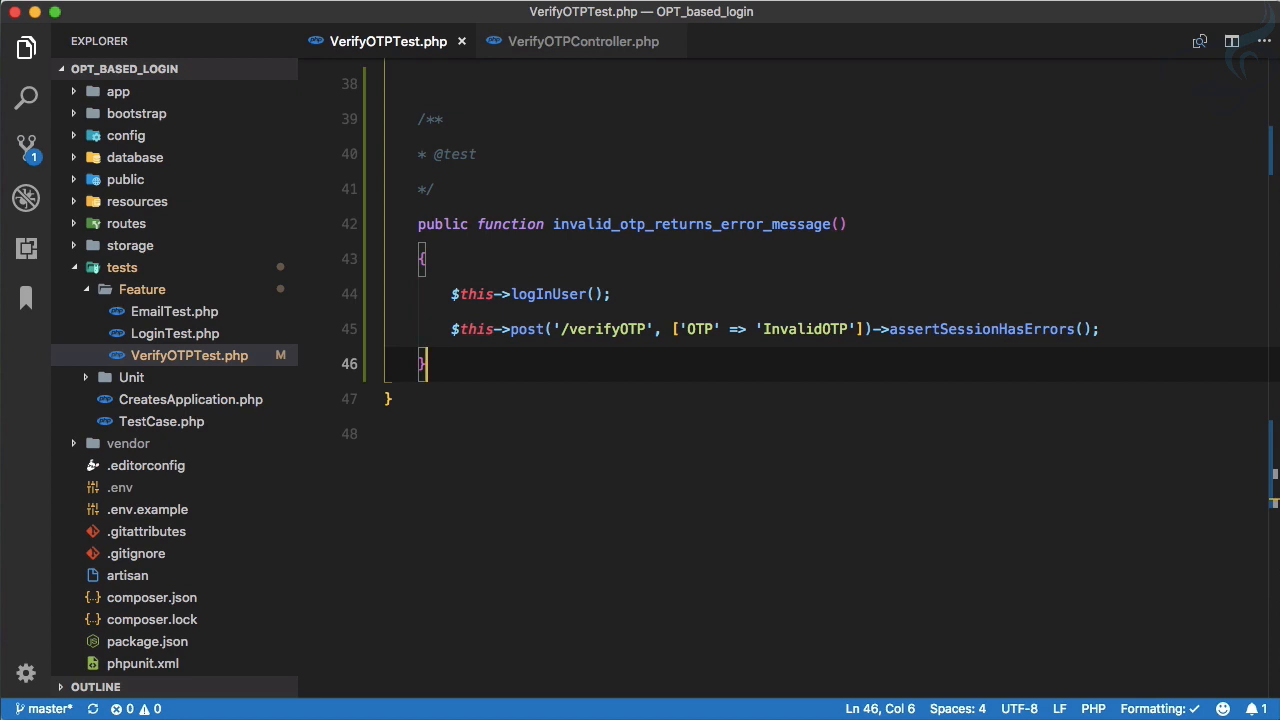
- Name the new test stub if_no_otp_is_given_then_it_return_with_error
type("te")
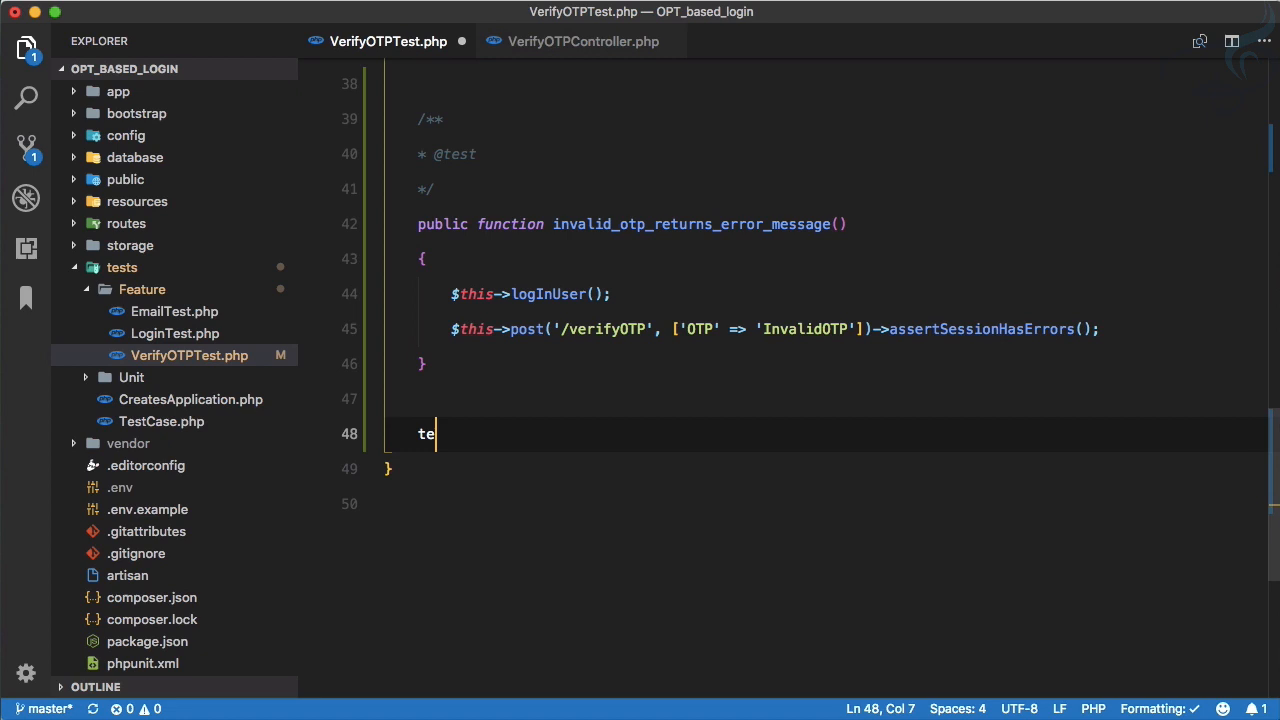
type("s")
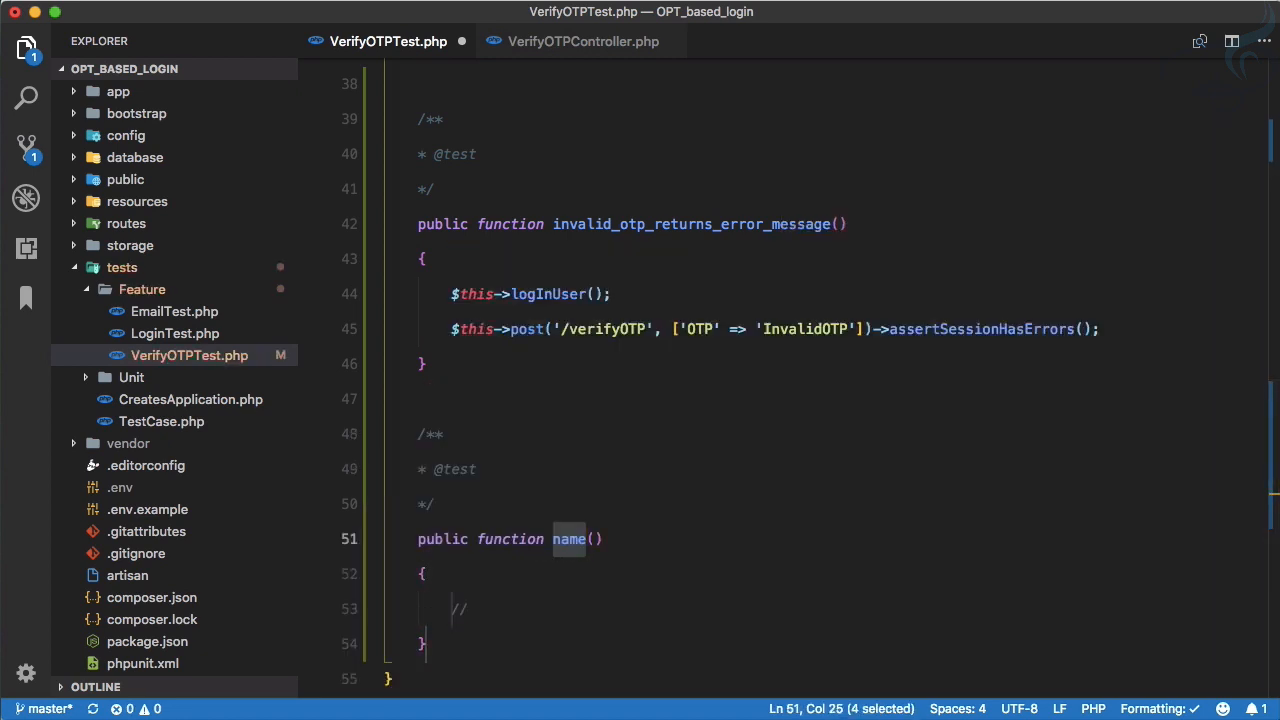
type("if_no")
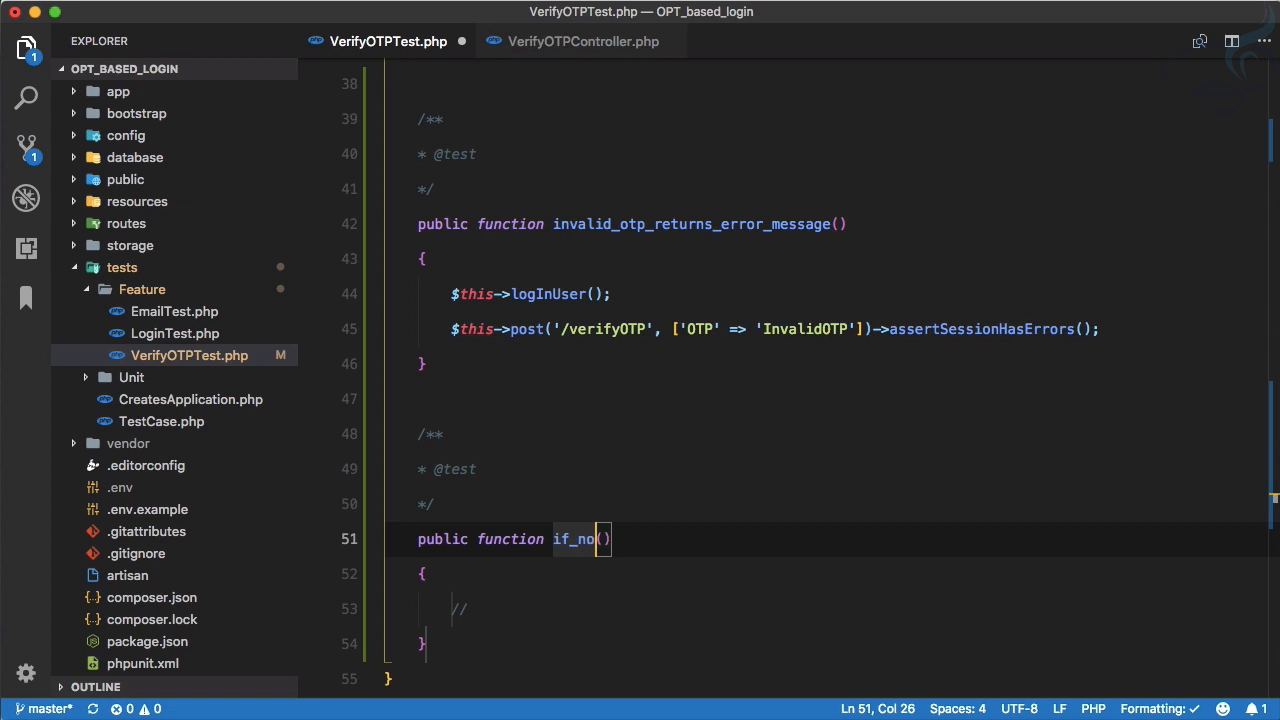
type("_otp_s")
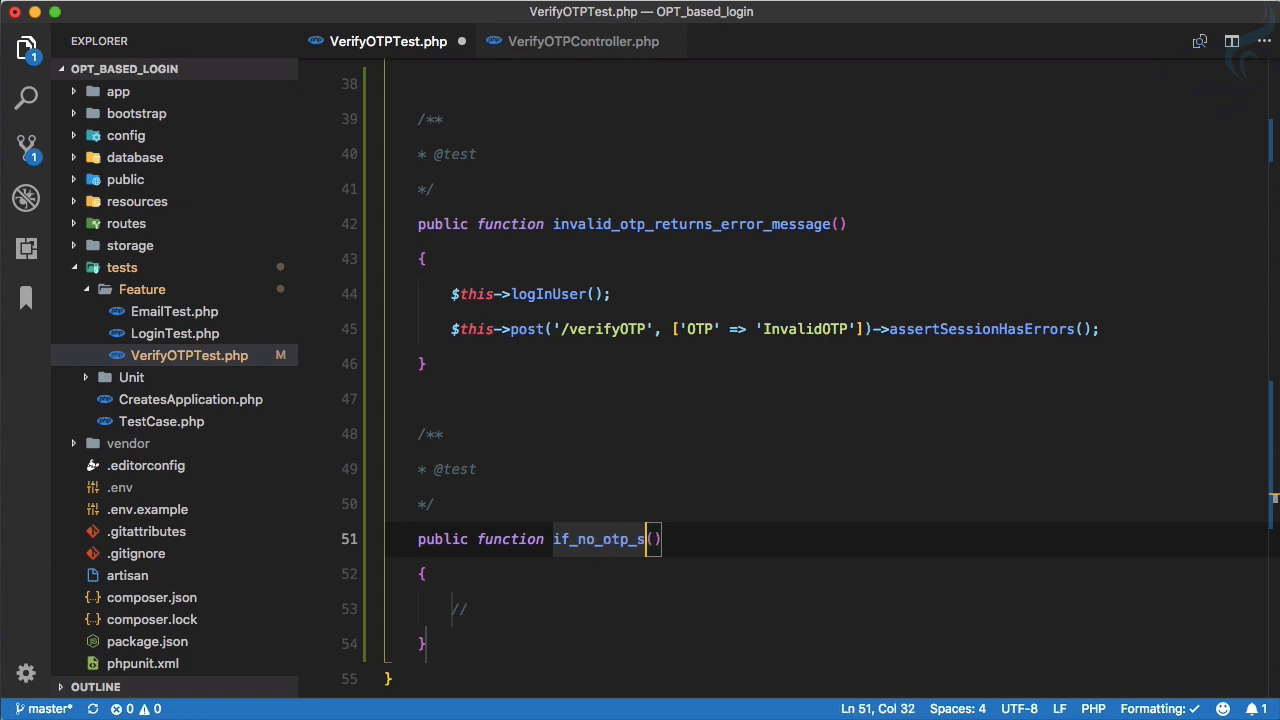
type("is_")
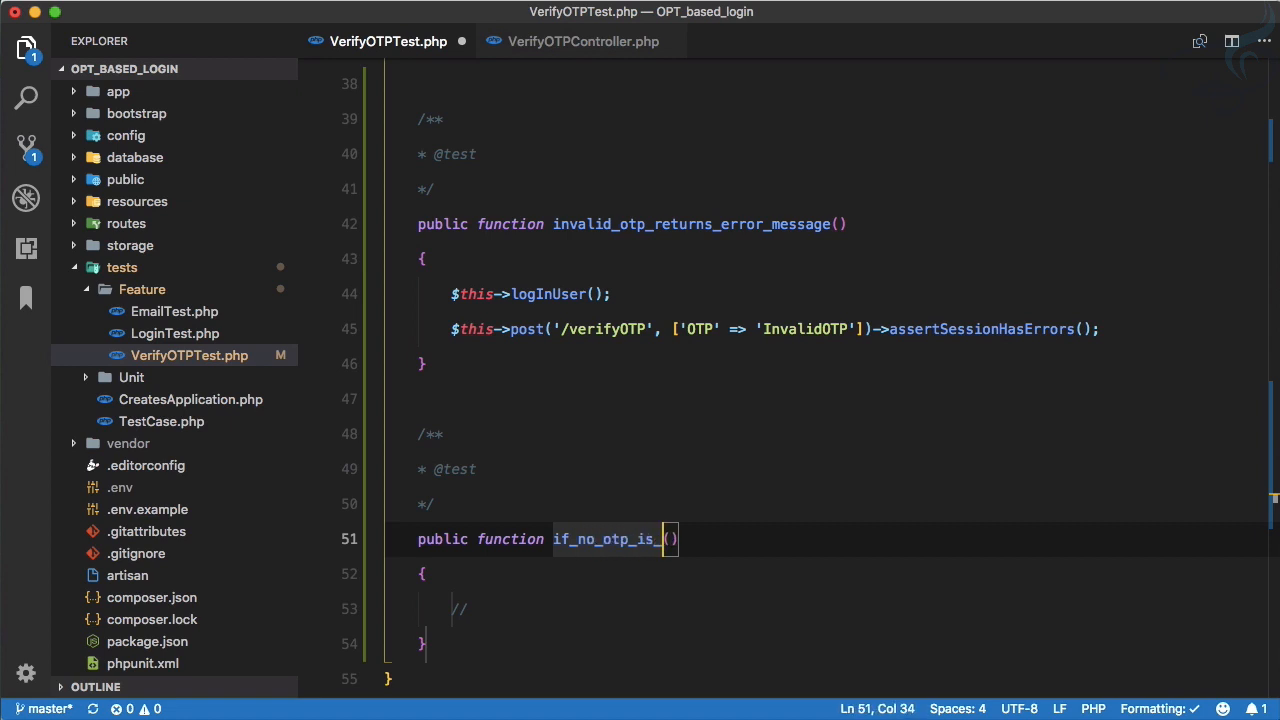
type("given_then_it")
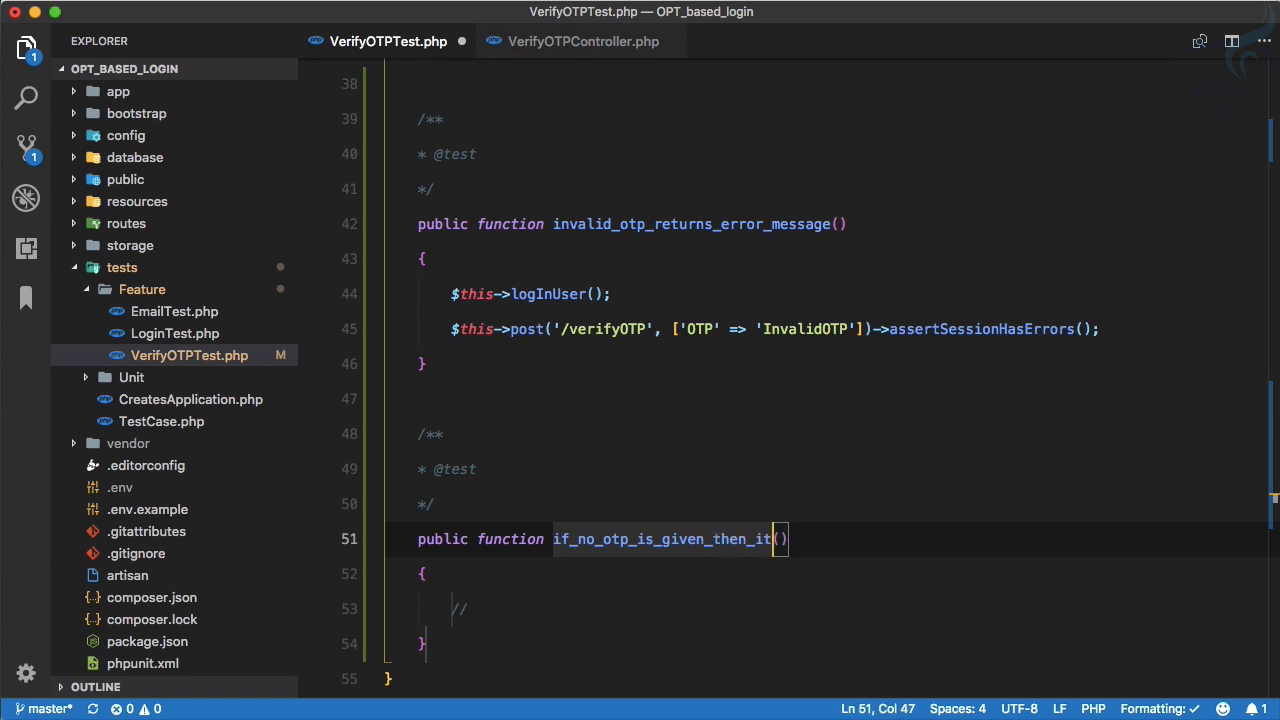
type("_")
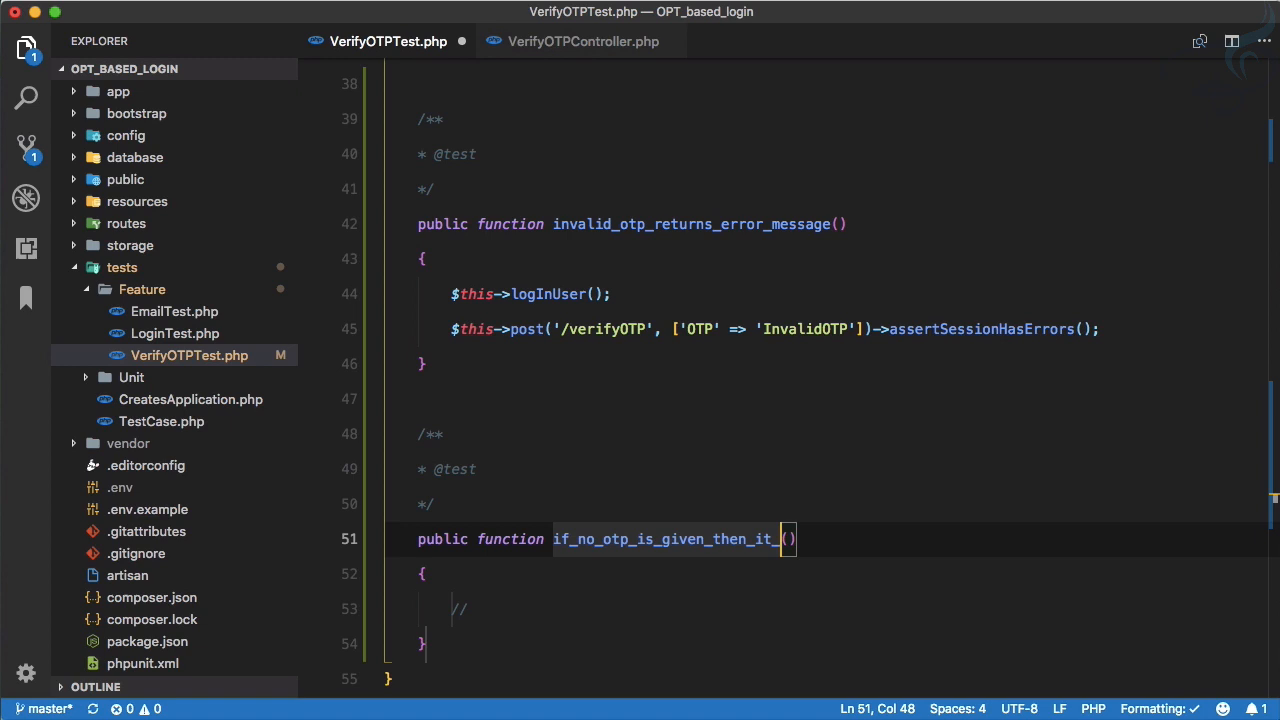
type("return_with_error")
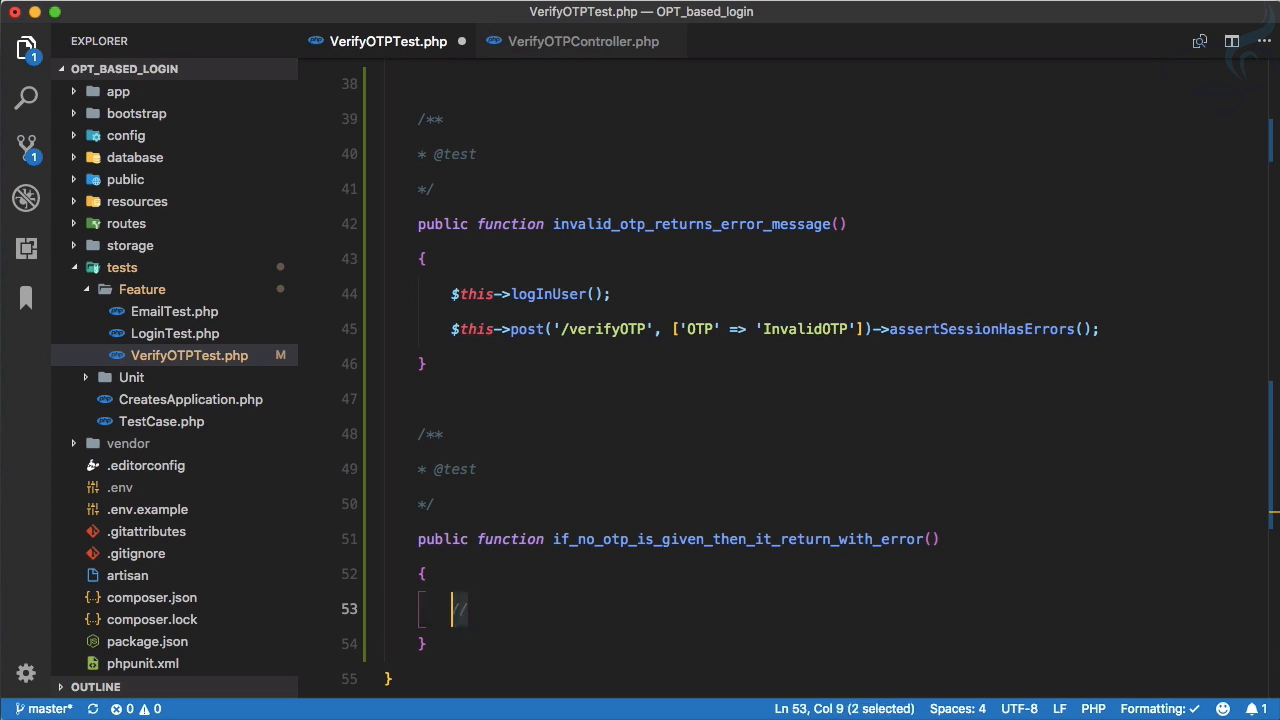
left_click(583, 41)
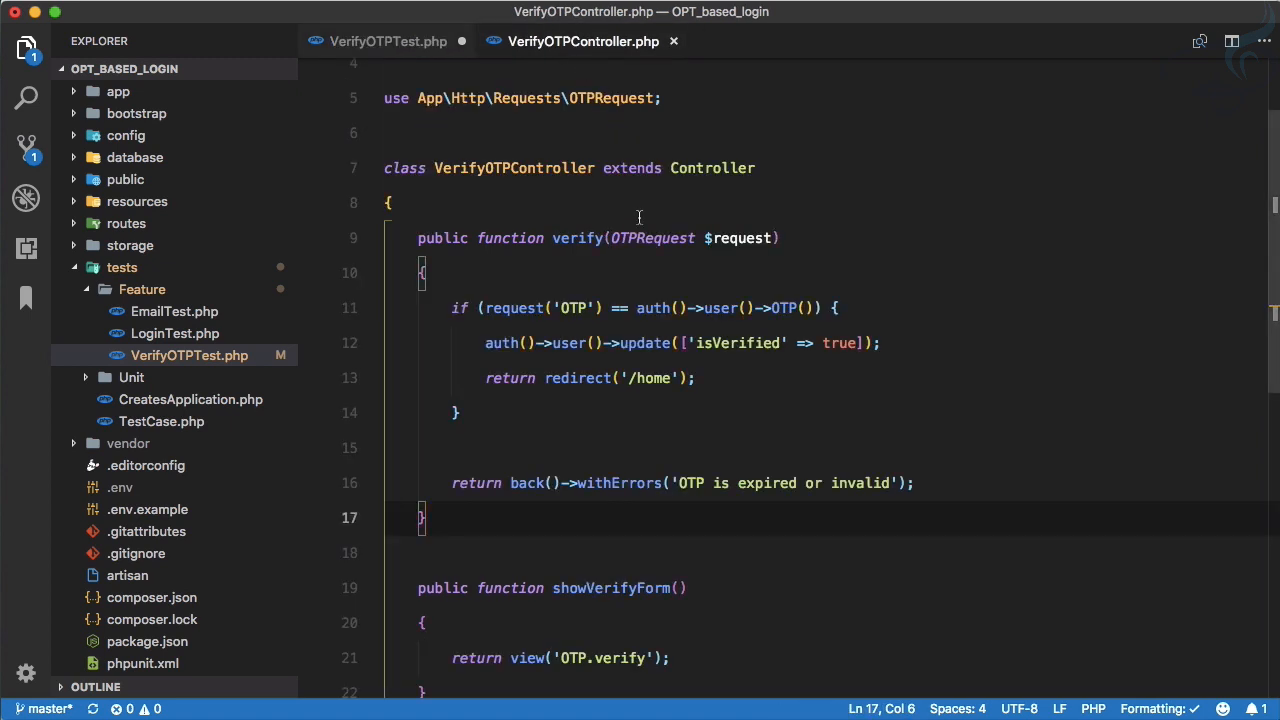
- Review OTPRequest.php rules, then give the no-OTP test the login and post-'InvalidOTP' lines
left_click(607, 97)
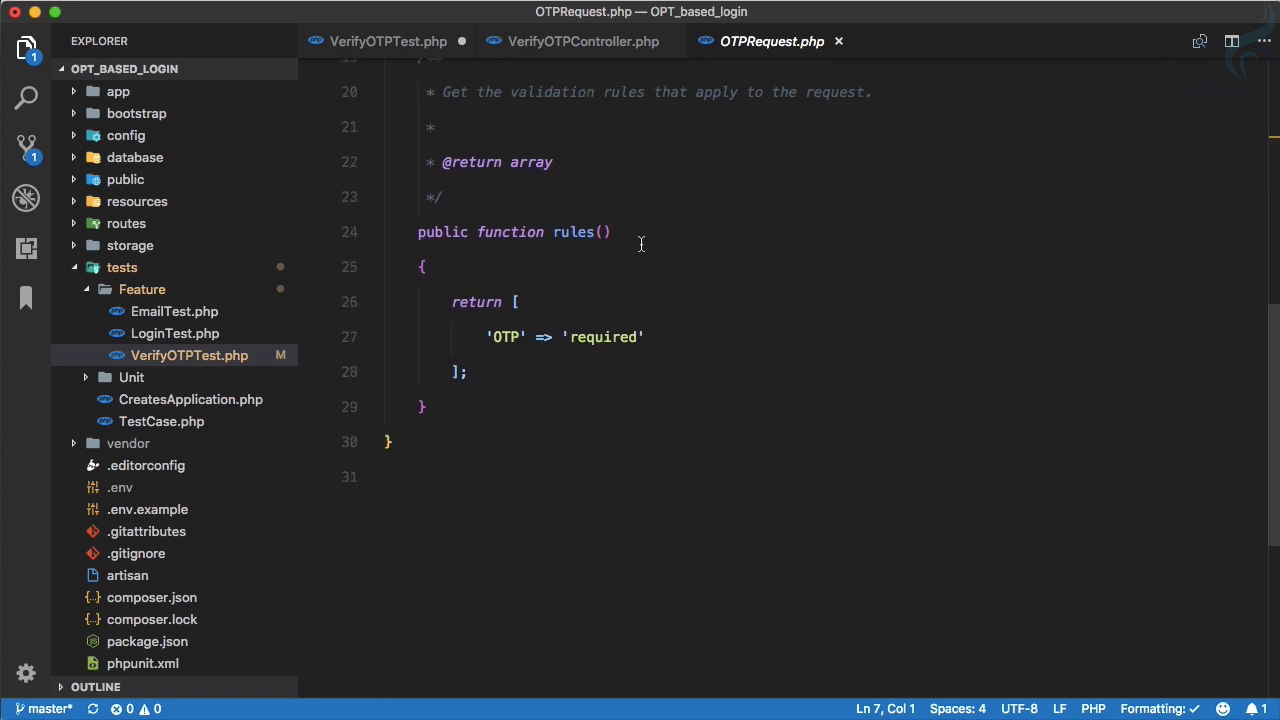
left_click(467, 340)
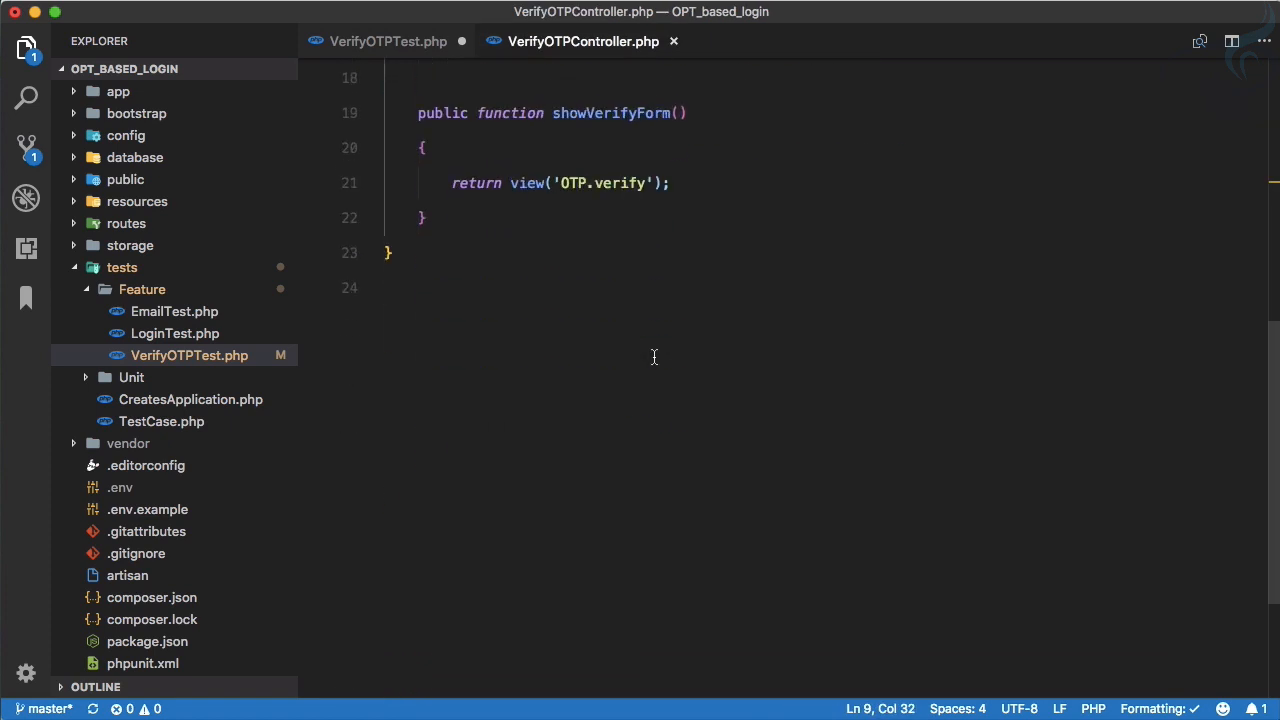
left_click(388, 41)
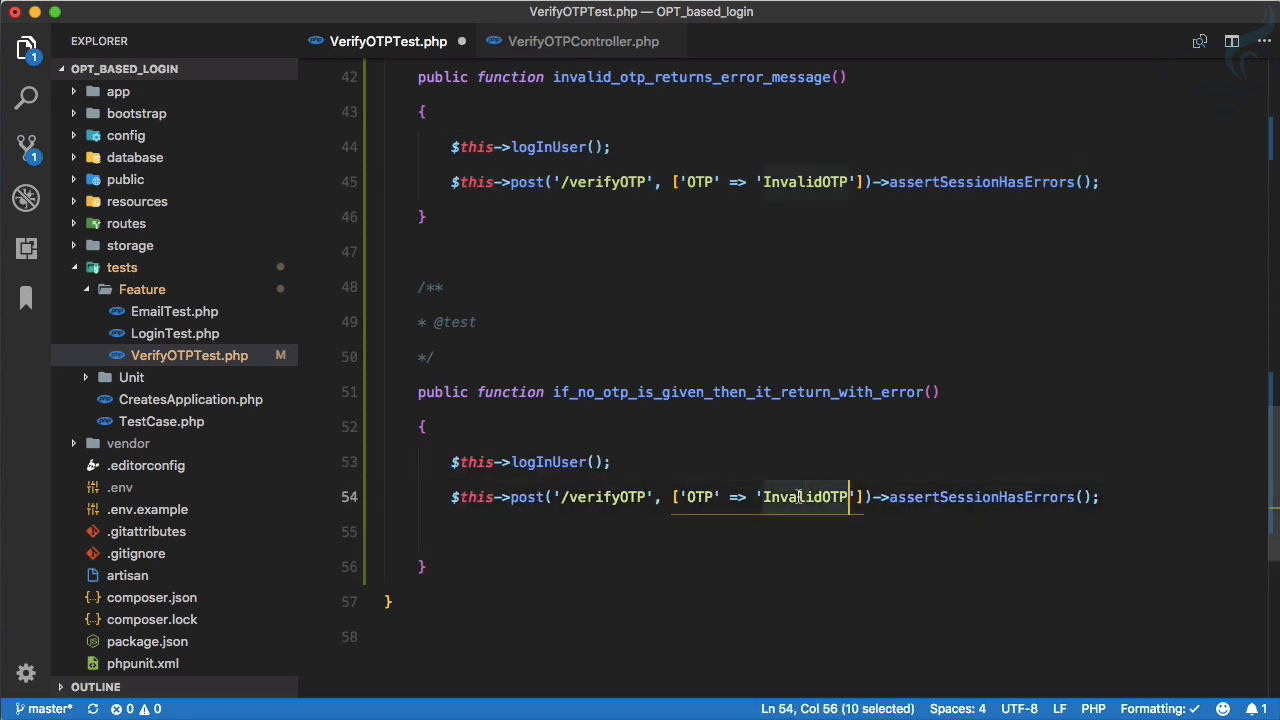
- Post a null OTP in the no-OTP test and run it, reviewing the ValidationException
key("Backspace")
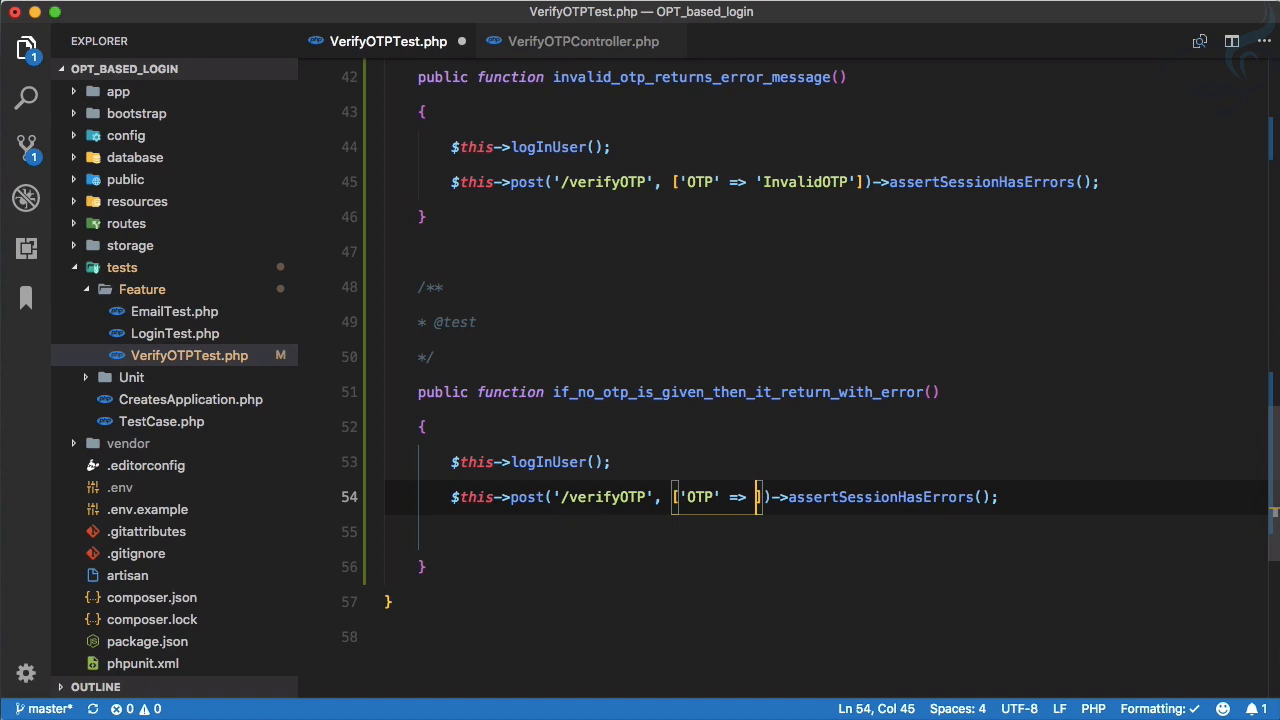
type("null")
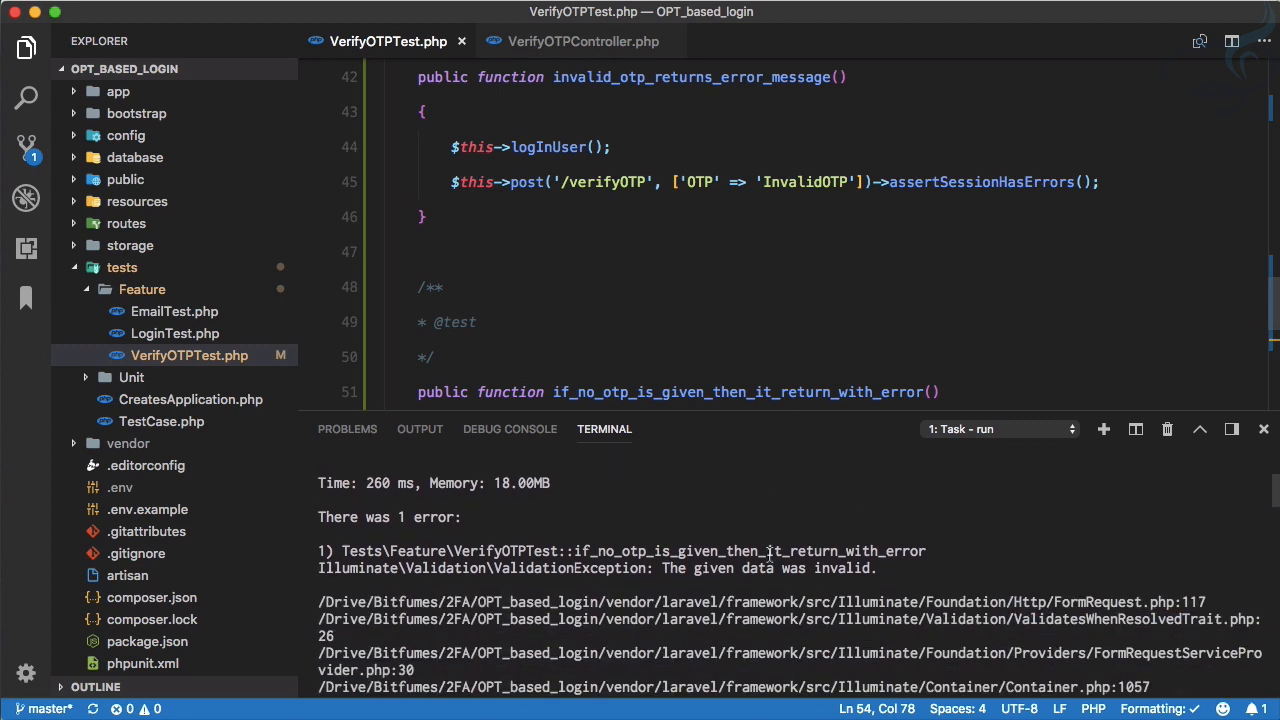
scroll("down", 3)
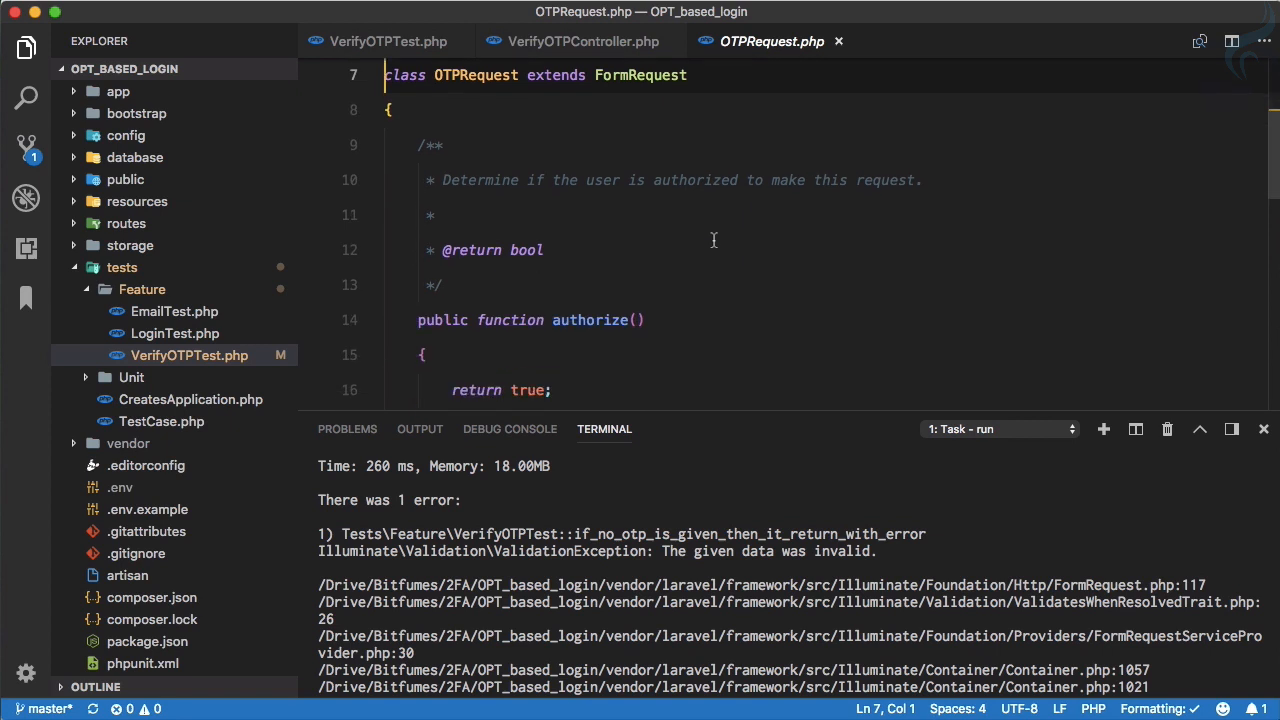
scroll("down", 3)
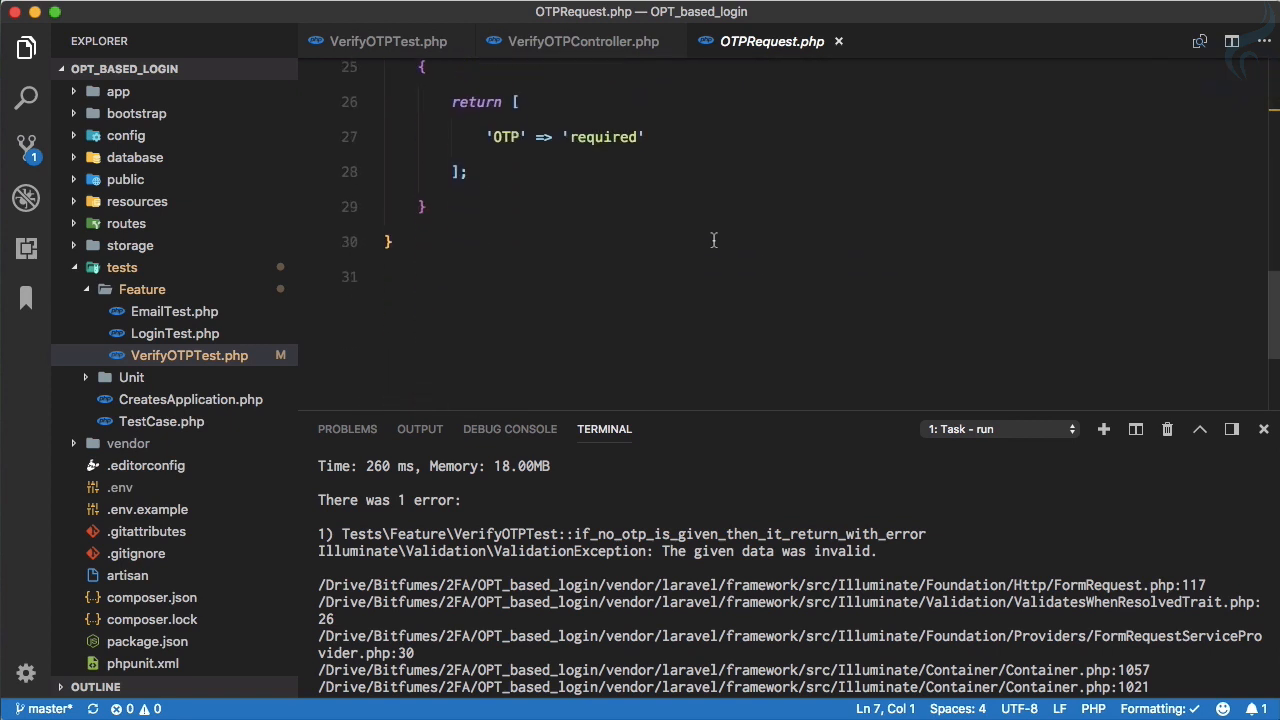
left_click(1263, 429)
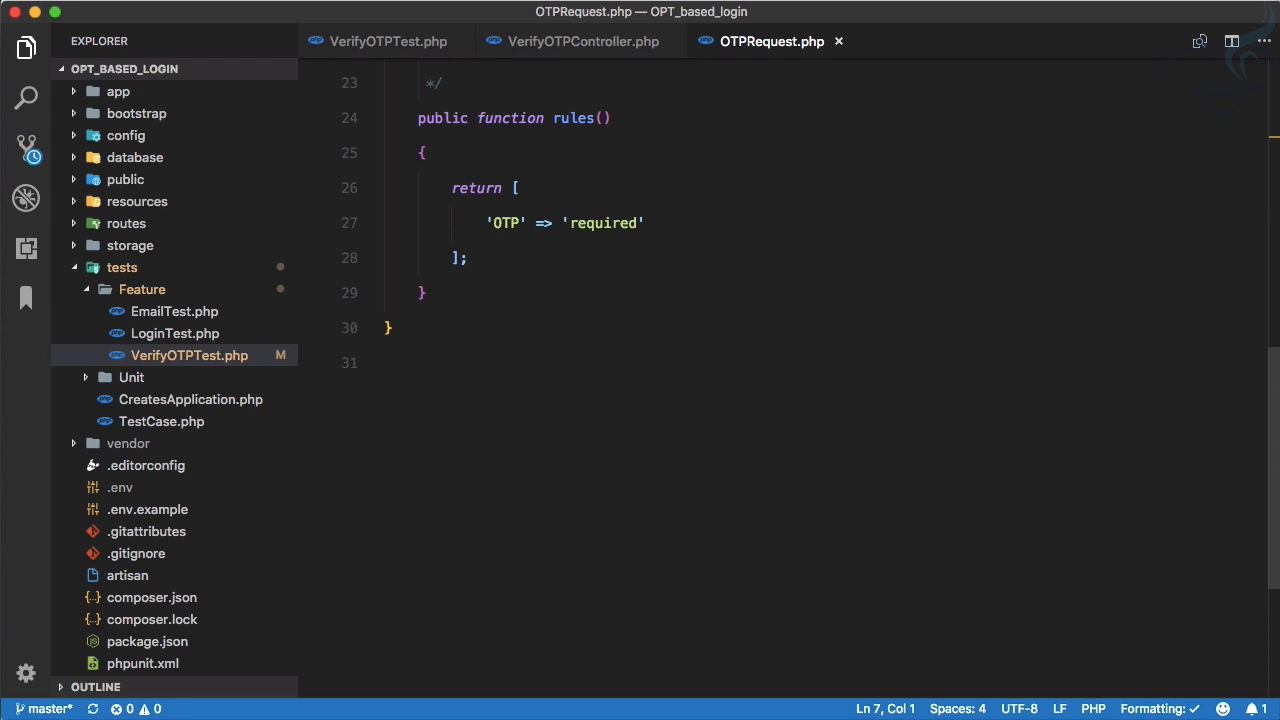
left_click(389, 41)
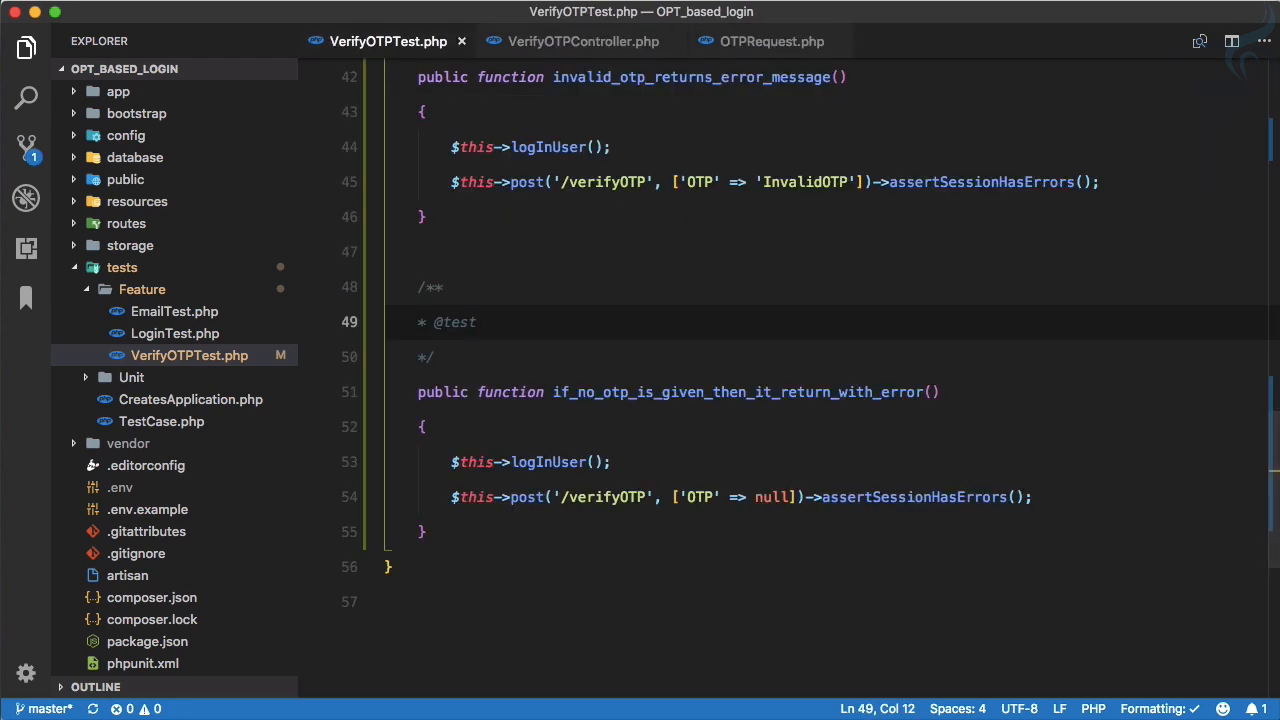
- Insert $this->withExceptionHandling() before logInUser in the no-OTP test and run it to OK
left_click(483, 461)
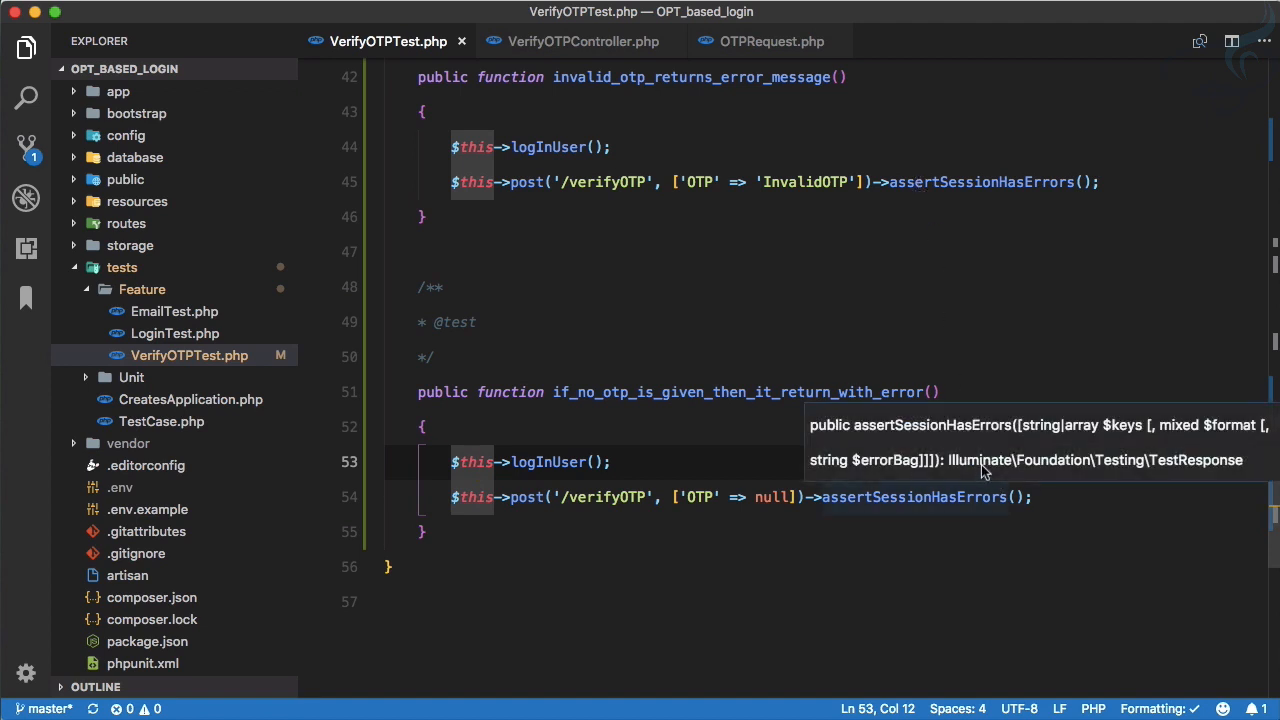
left_click(423, 427)
type("$this->;")
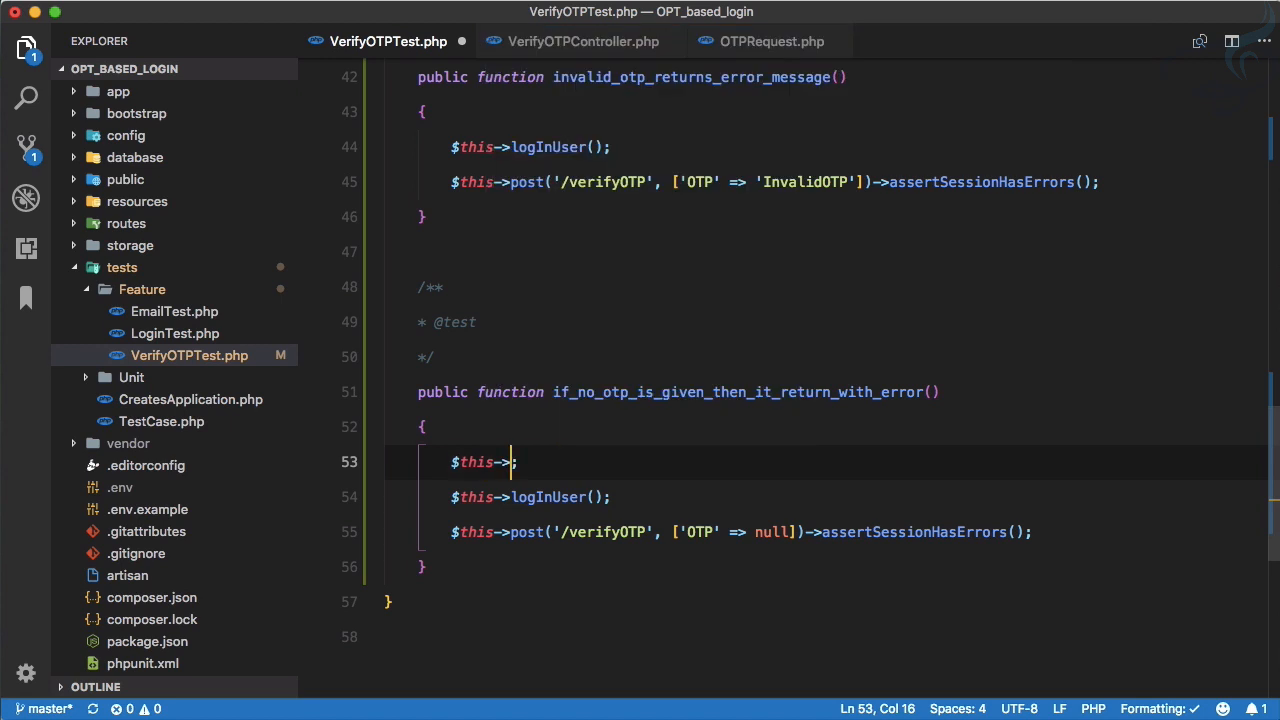
type("with")
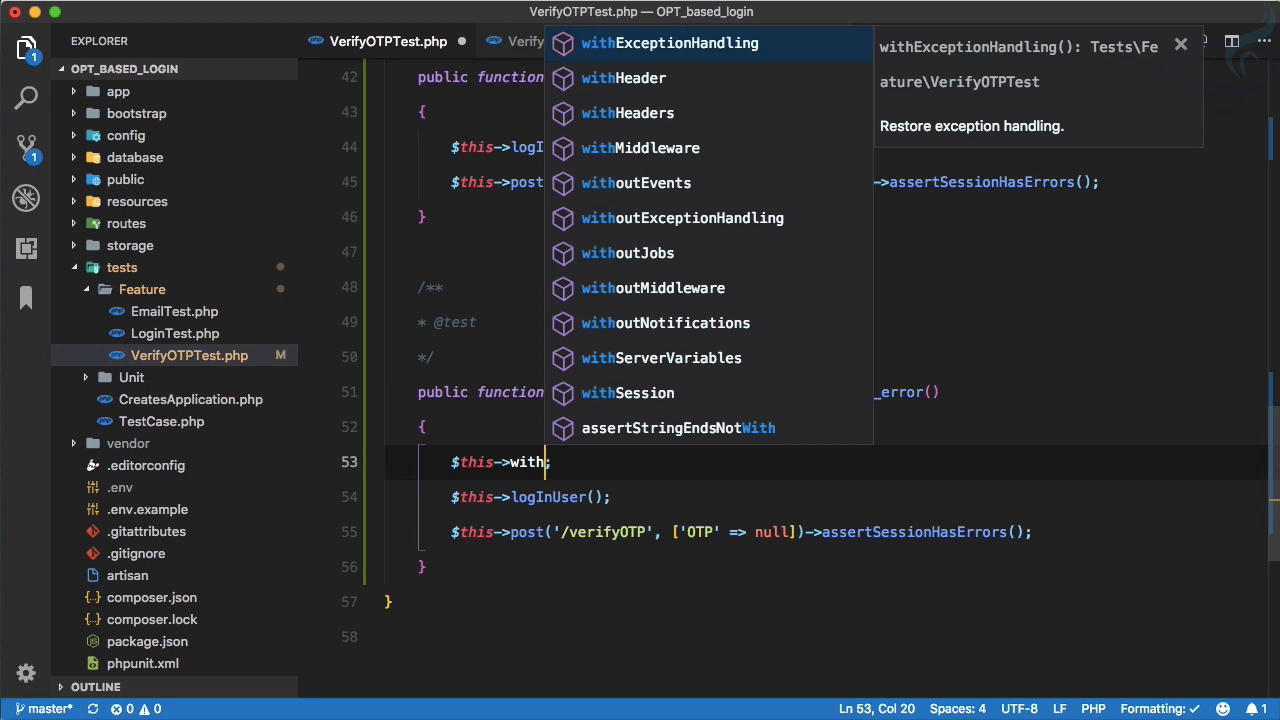
left_click(670, 42)
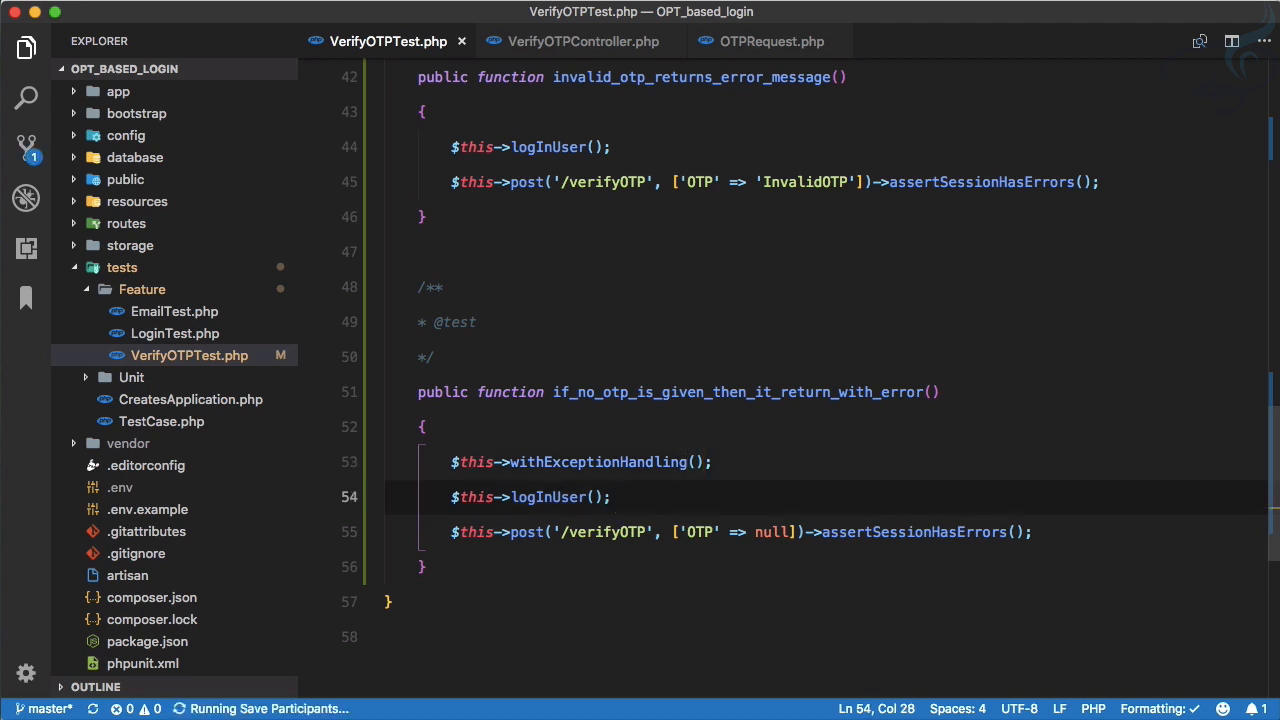
left_click(604, 428)
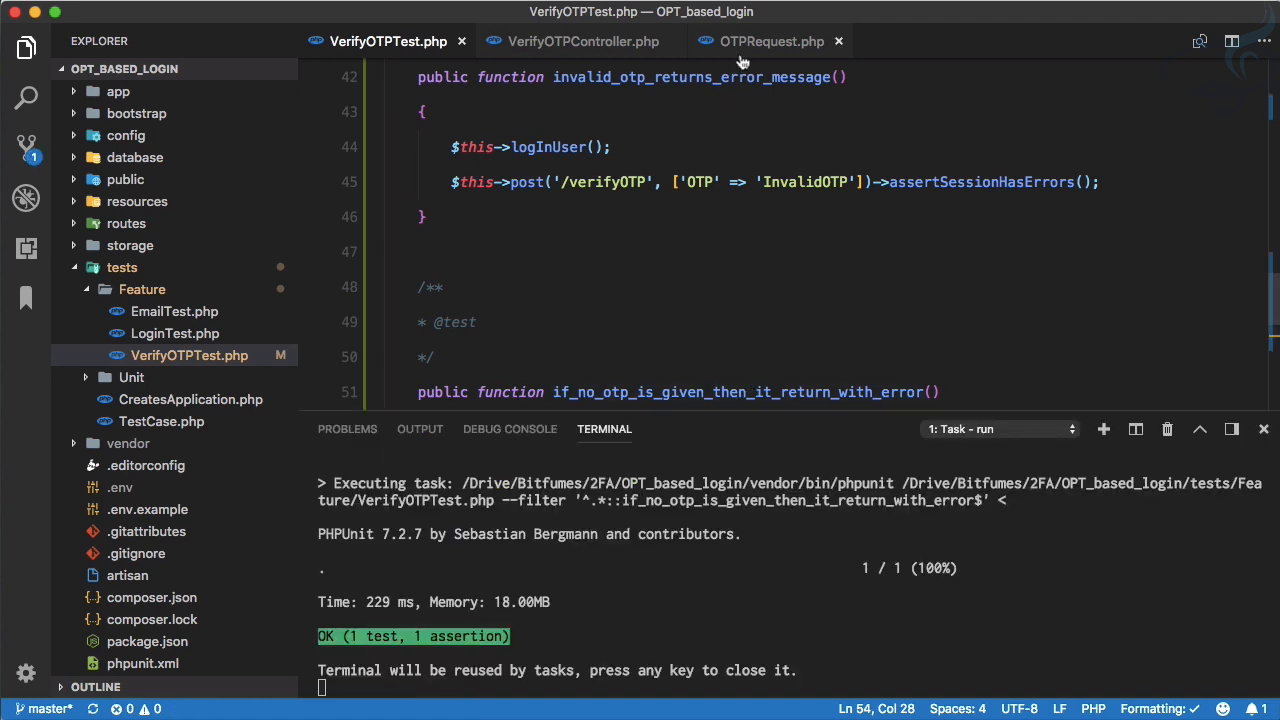
- Remove OTPRequest's required OTP rule to watch the test fail, then restore the rule
left_click(771, 41)
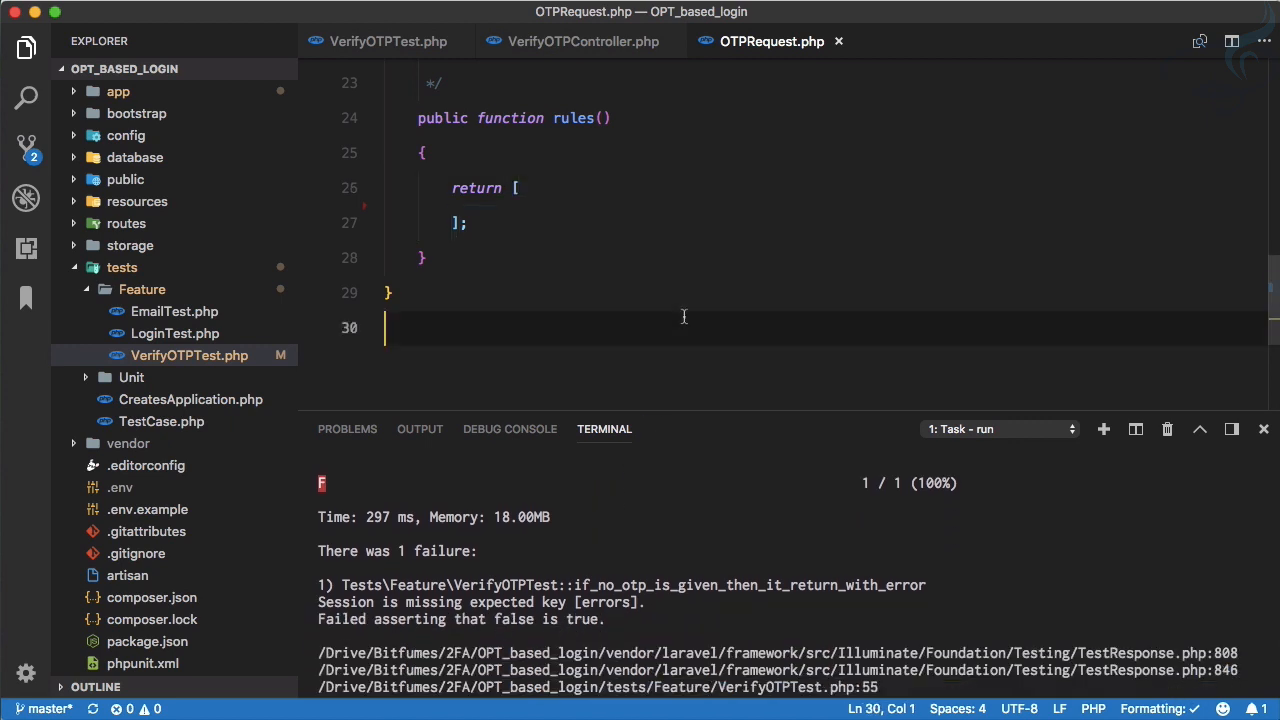
type("'OTP' => ''")
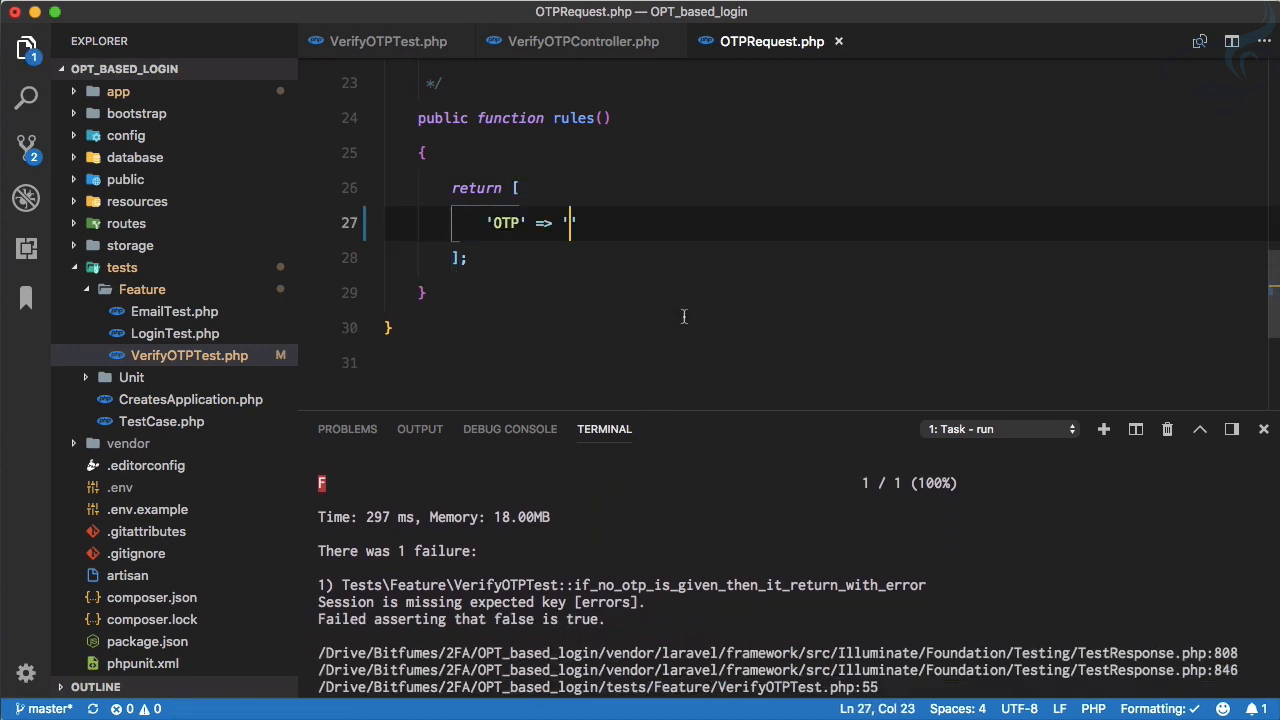
left_click(388, 41)
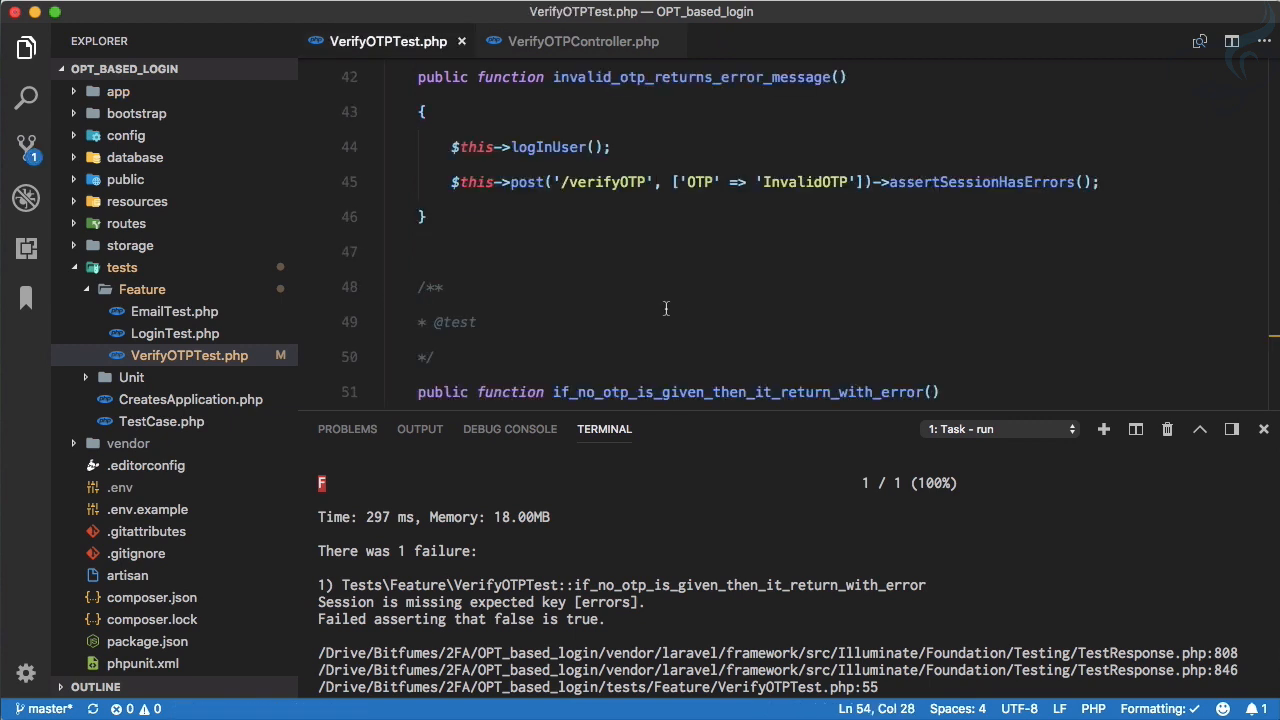
scroll("down", 3)
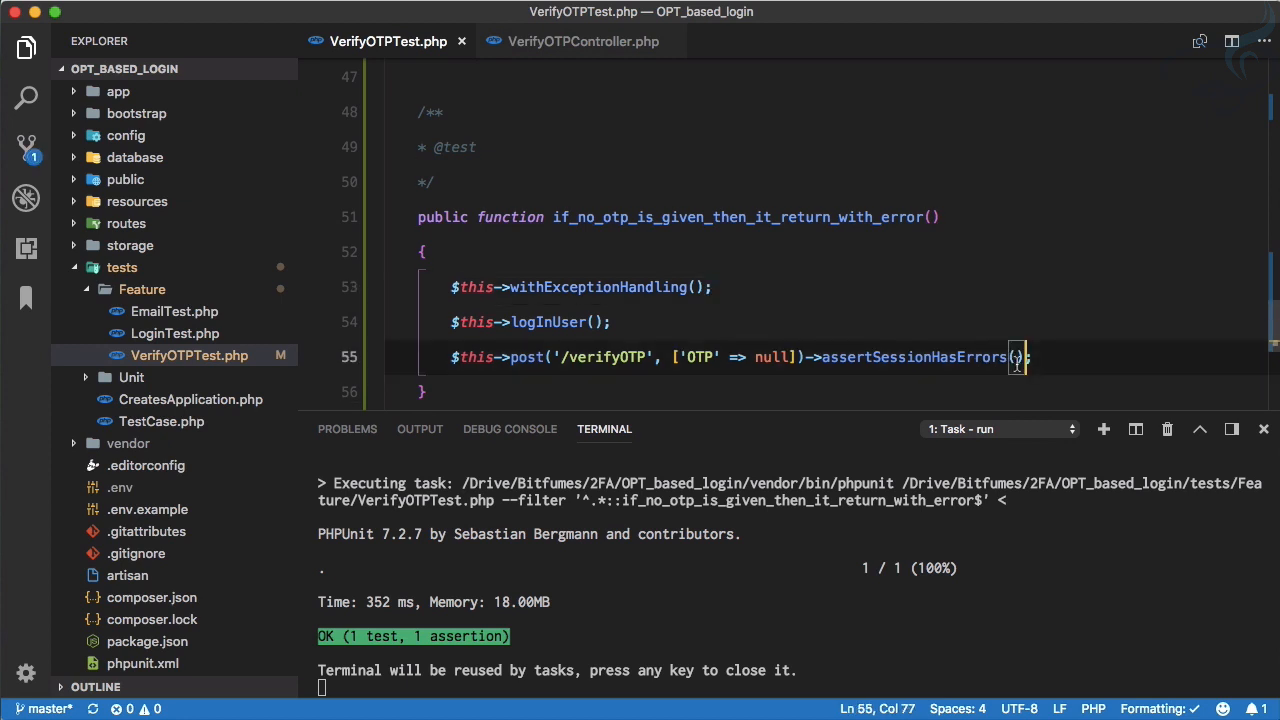
- Pass ['OTP'] to assertSessionHasErrors() in the missing-OTP test on line 55
type("'OT']")
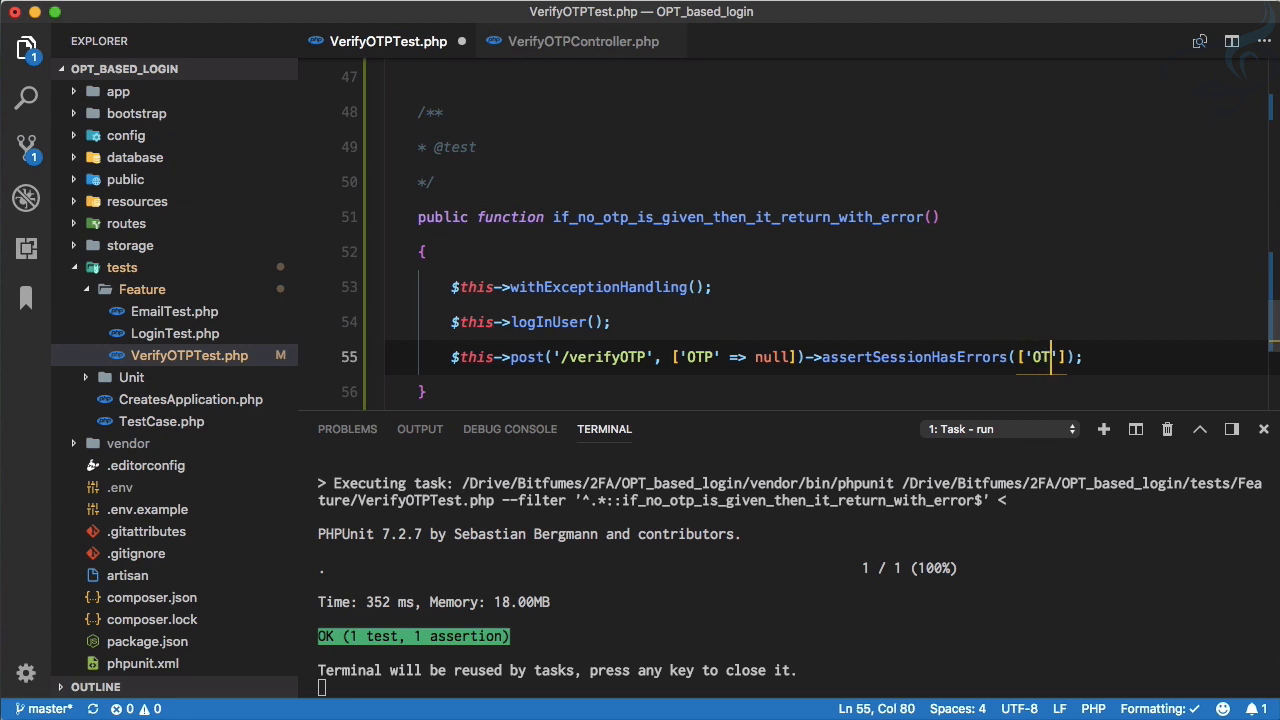
type("P")
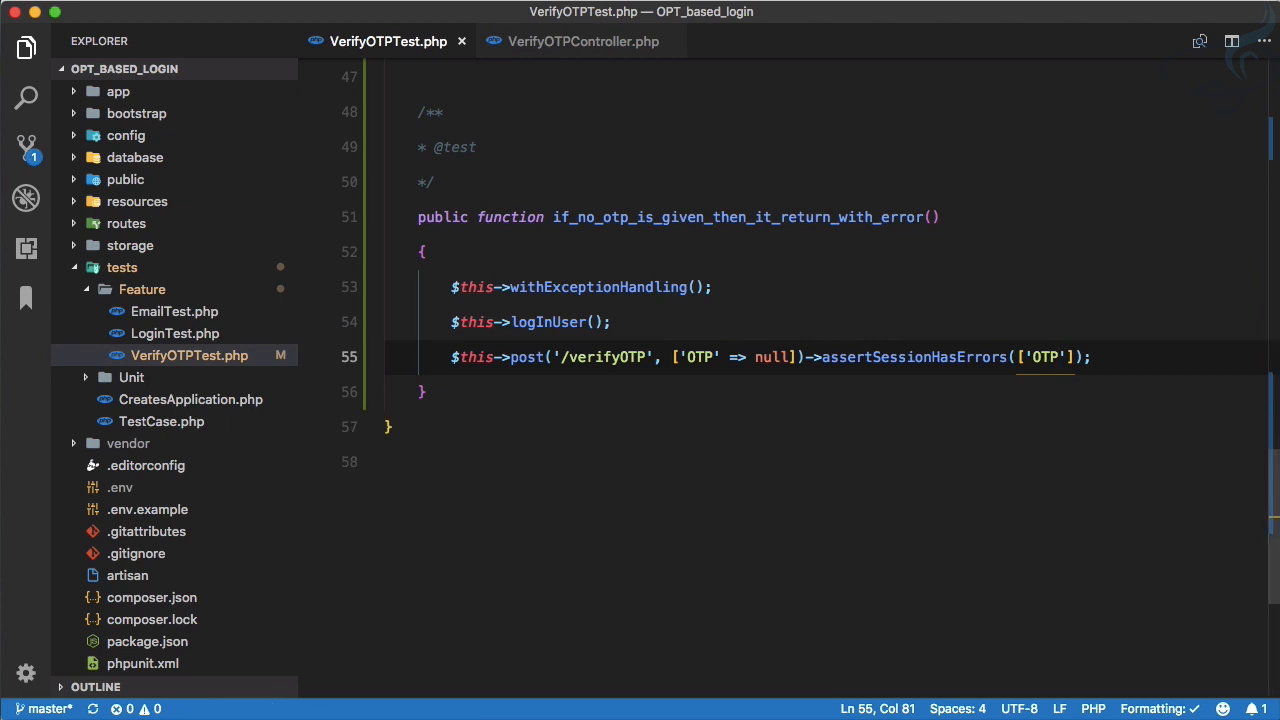
scroll("up", 3)
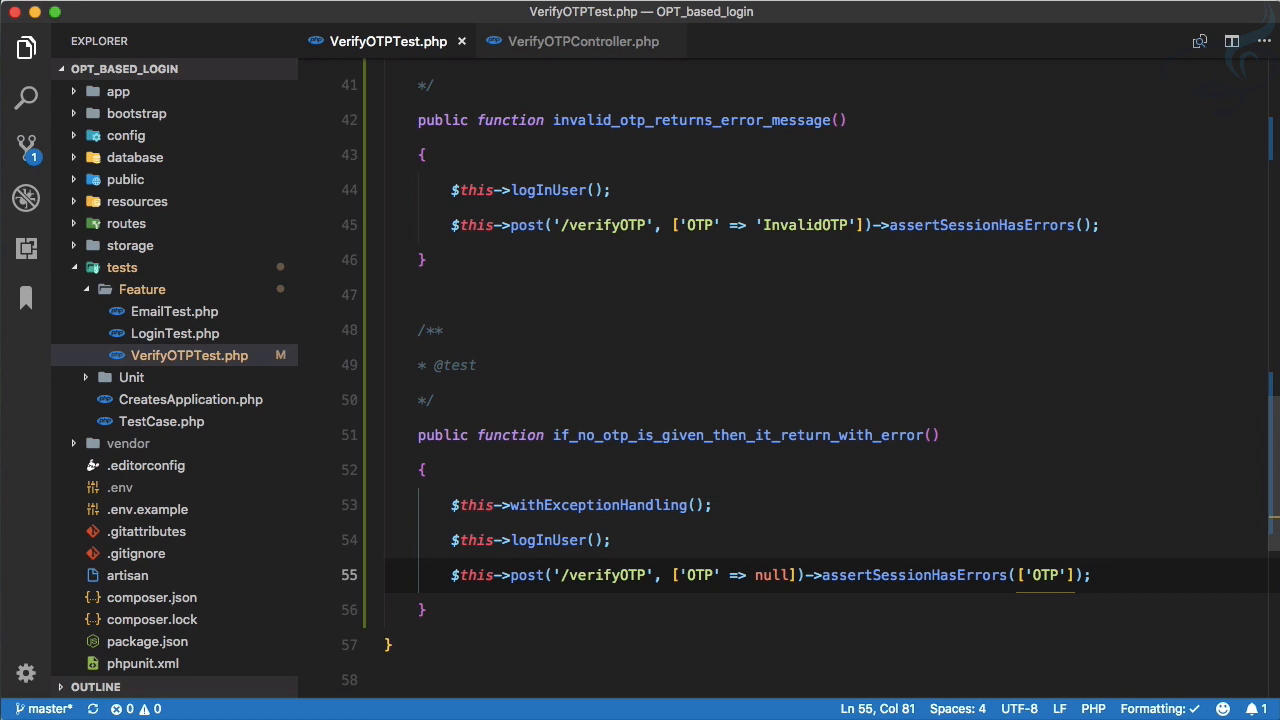
mouse_move(756, 495)
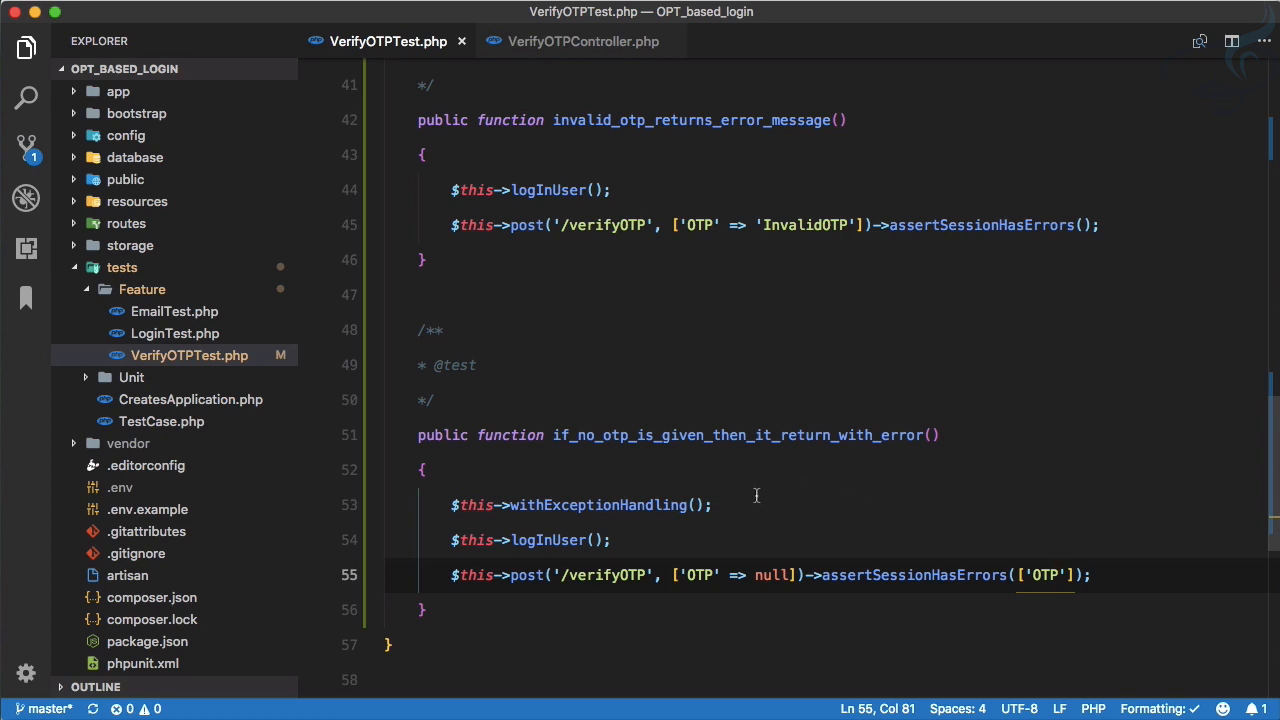
left_click(737, 540)
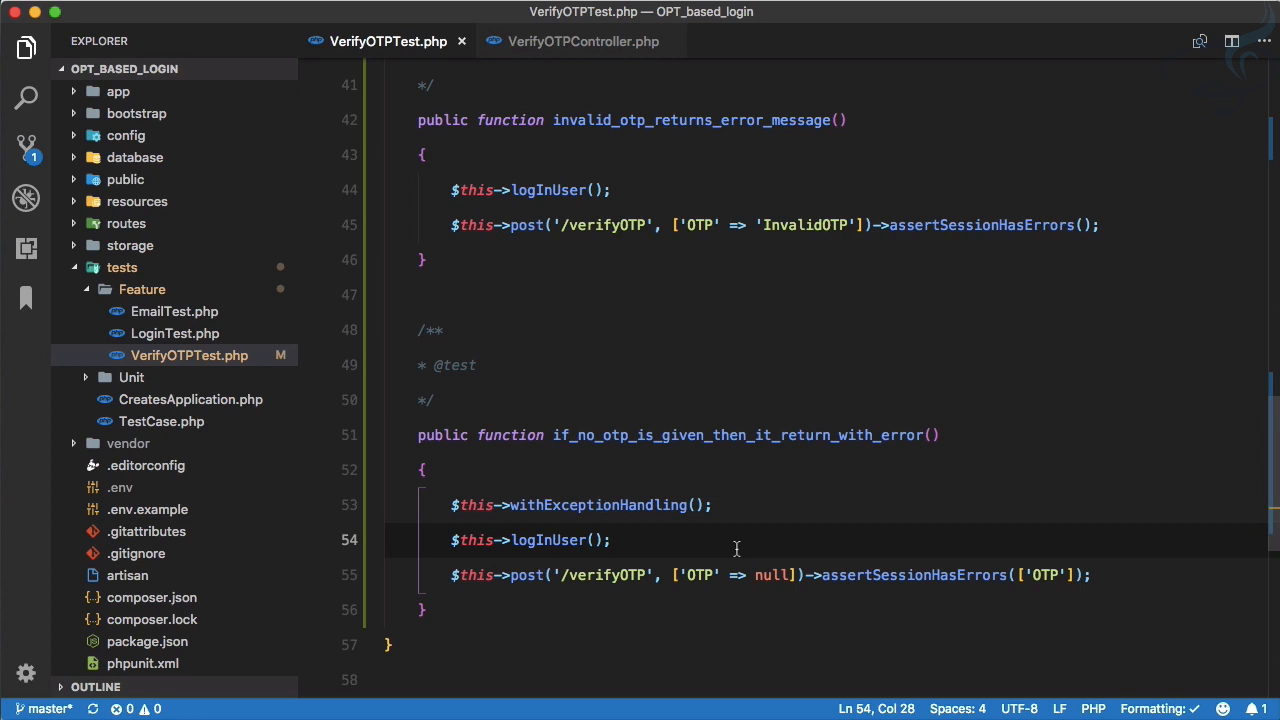
left_click(612, 540)
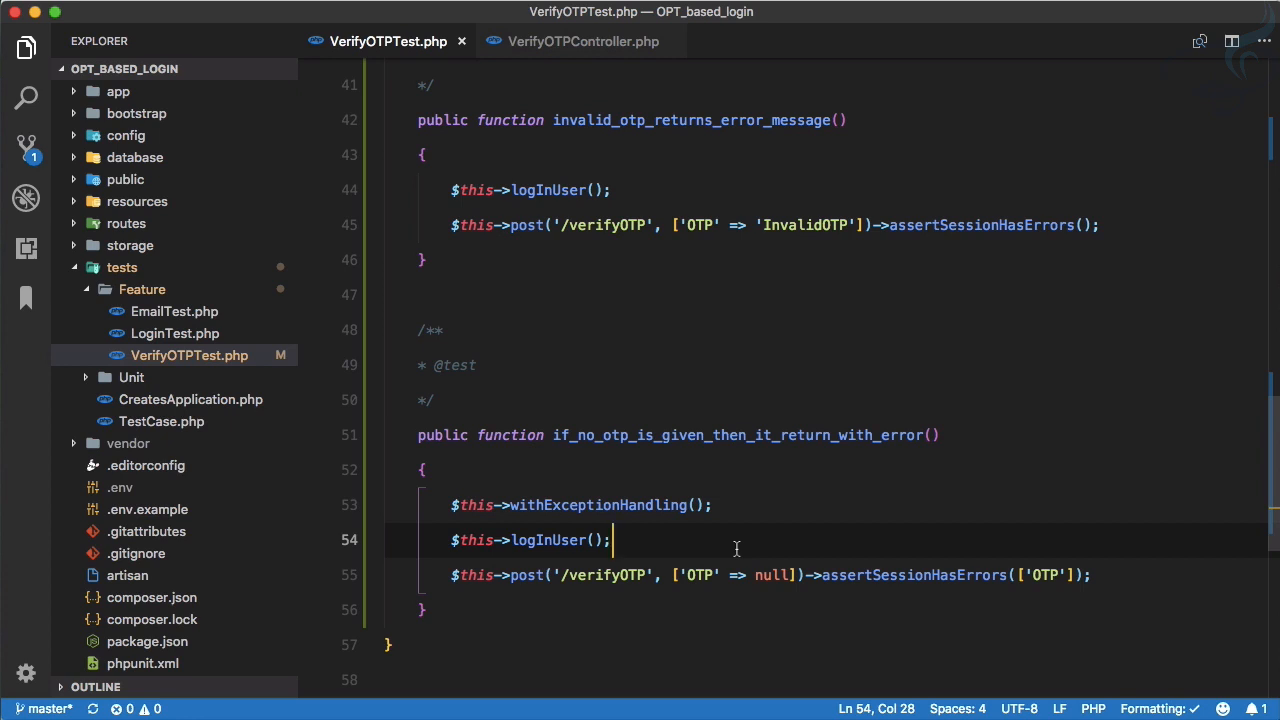